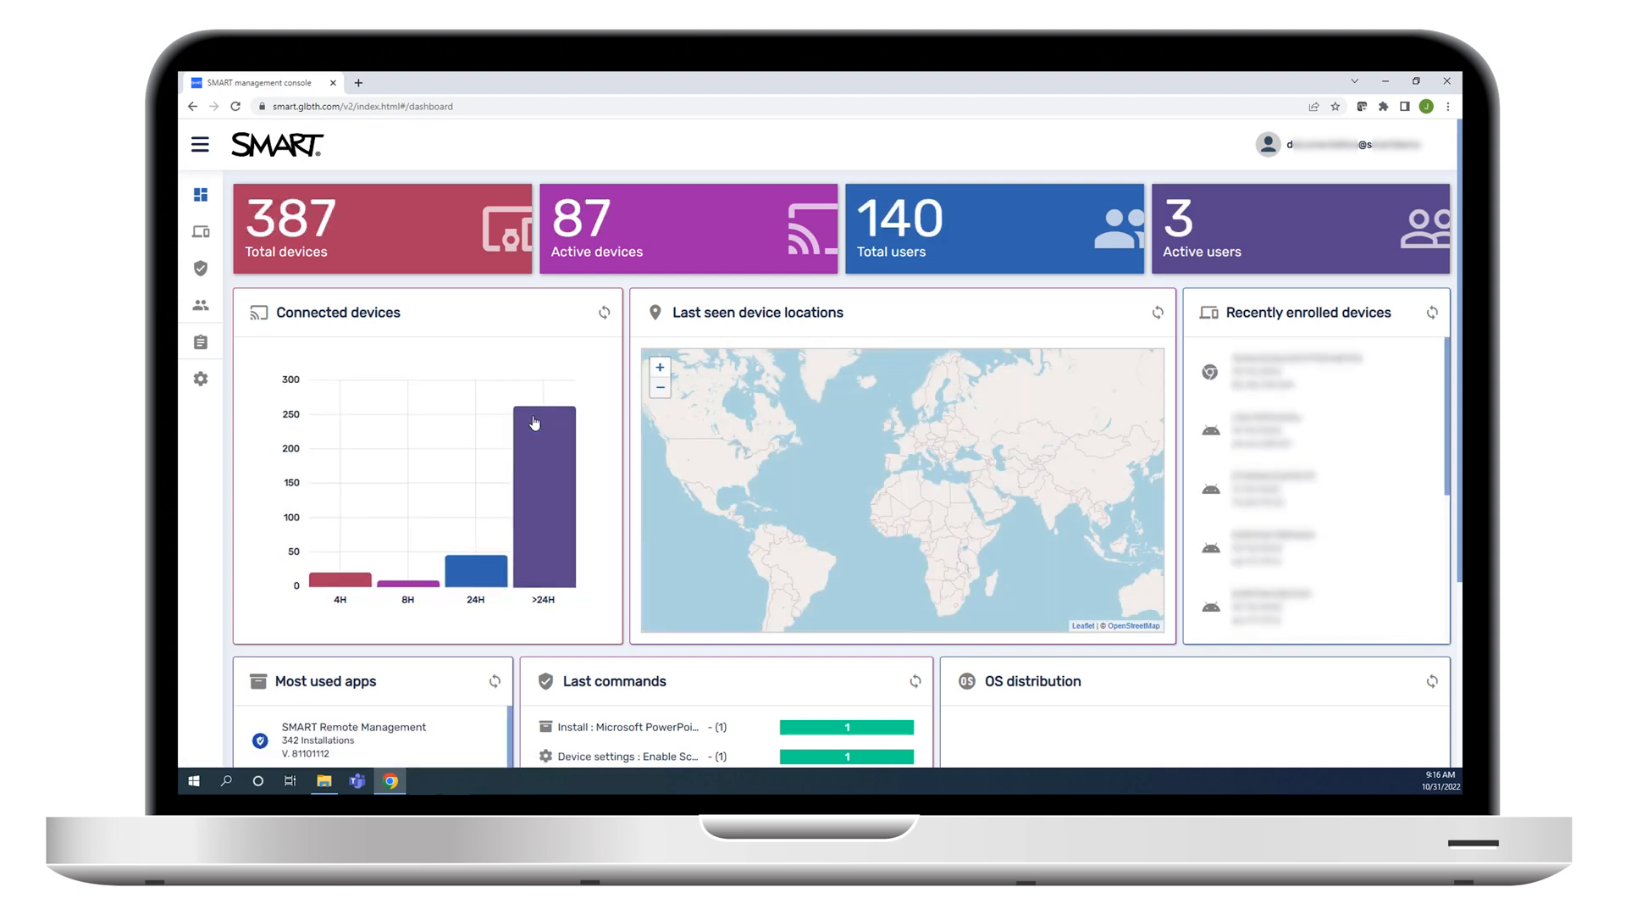
mouse_move(535, 423)
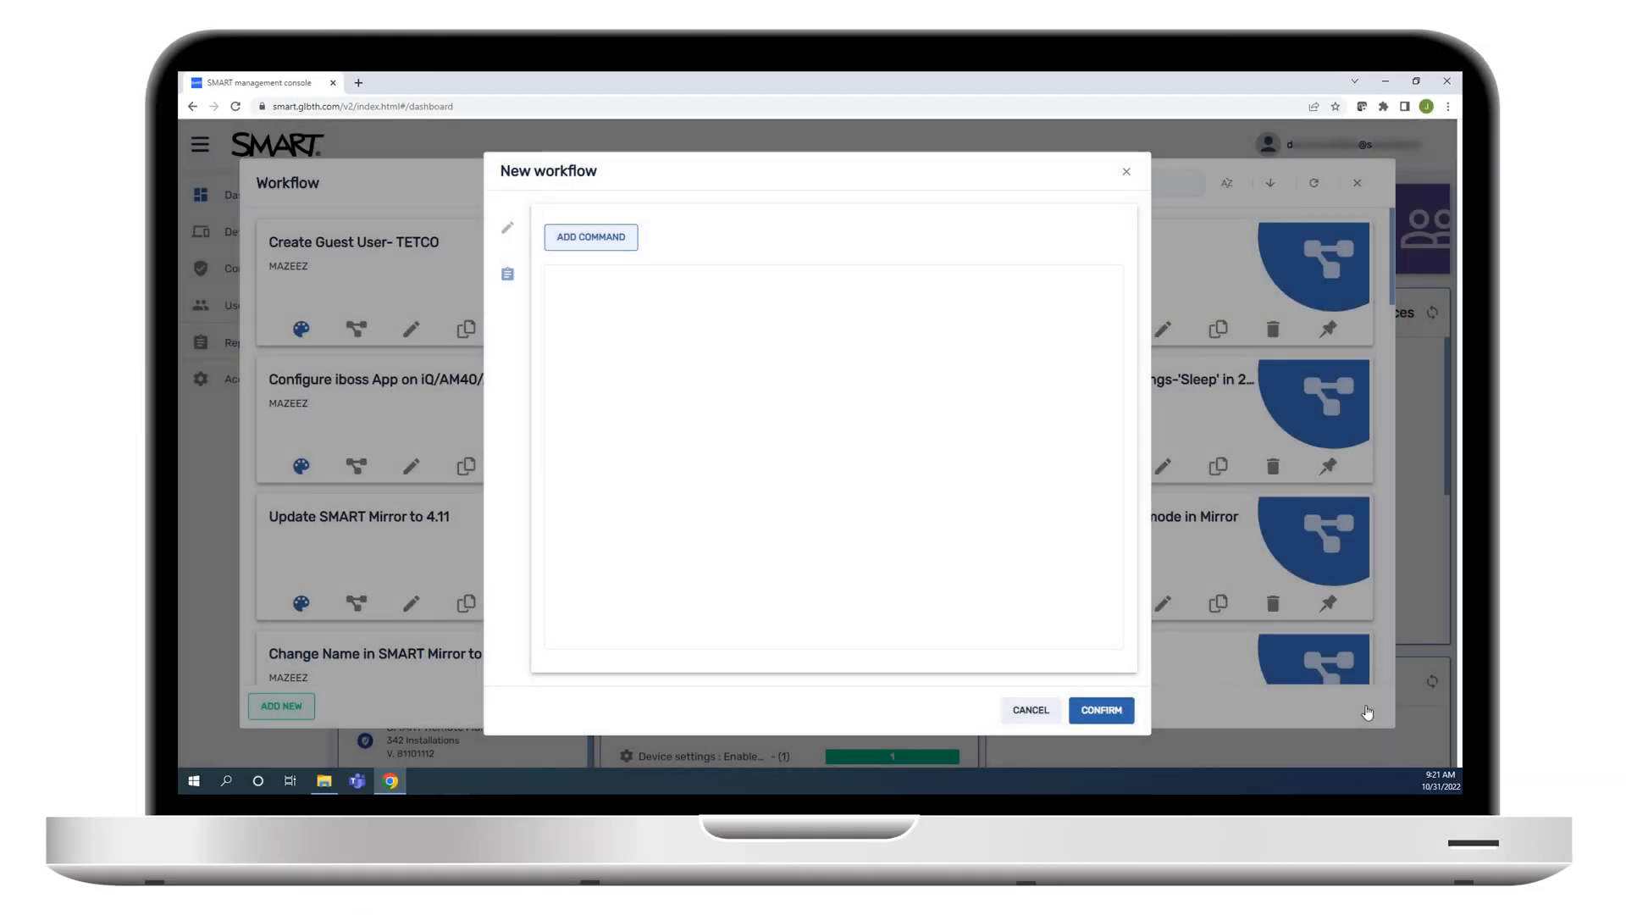
Add an Install package (OneNote) command and a Restart command, both with Stop on failure ticked
click(591, 237)
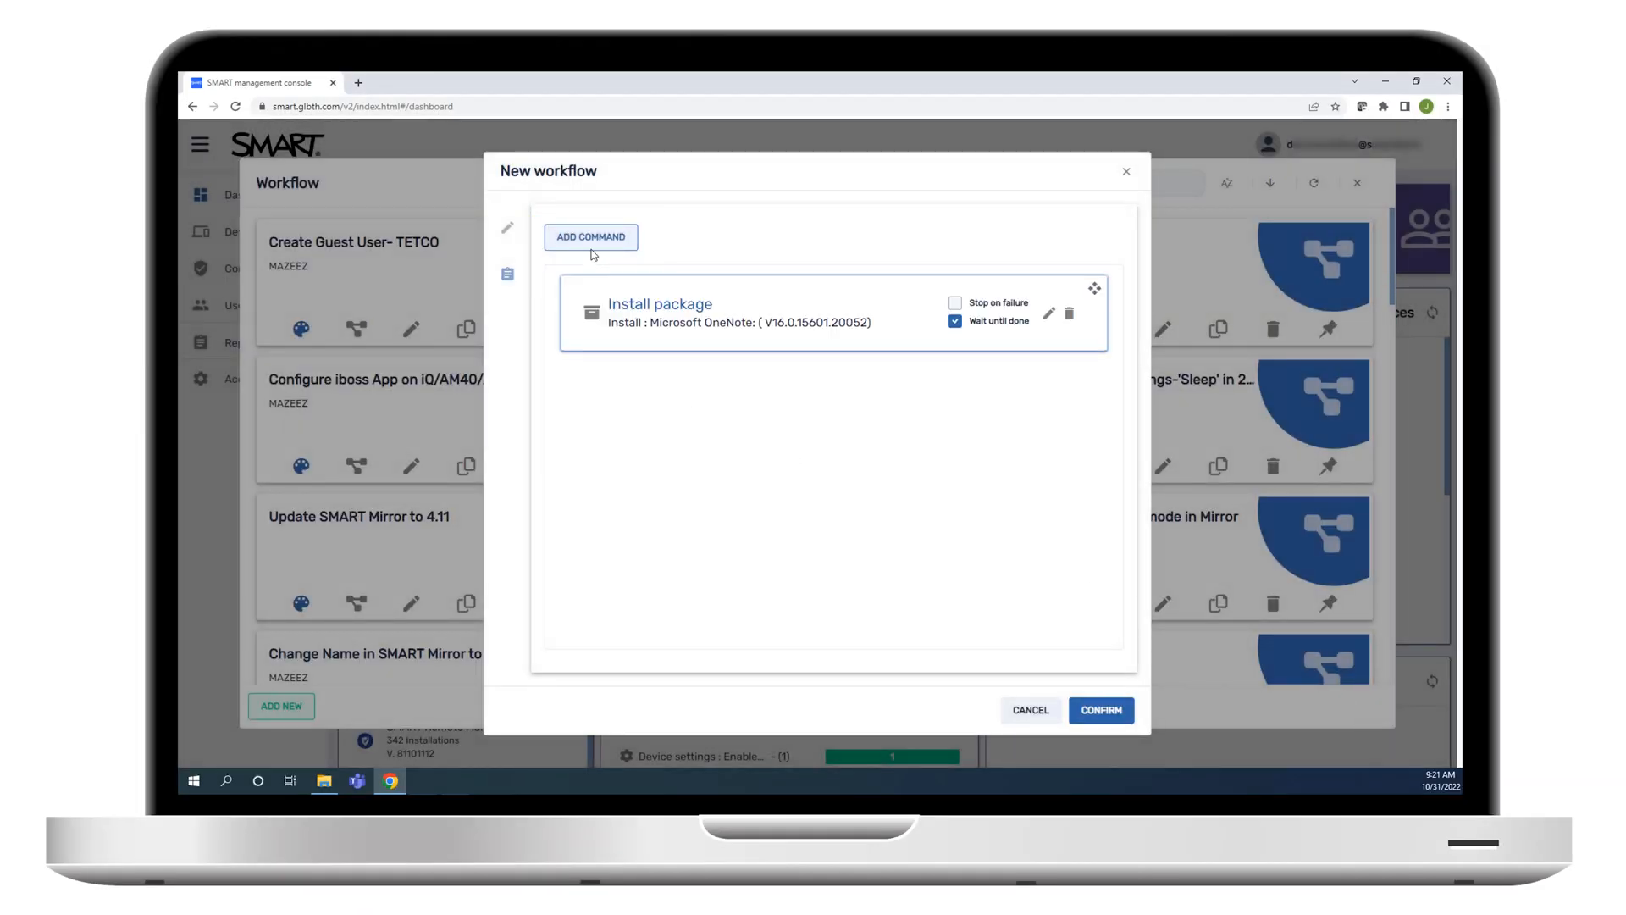
click(589, 237)
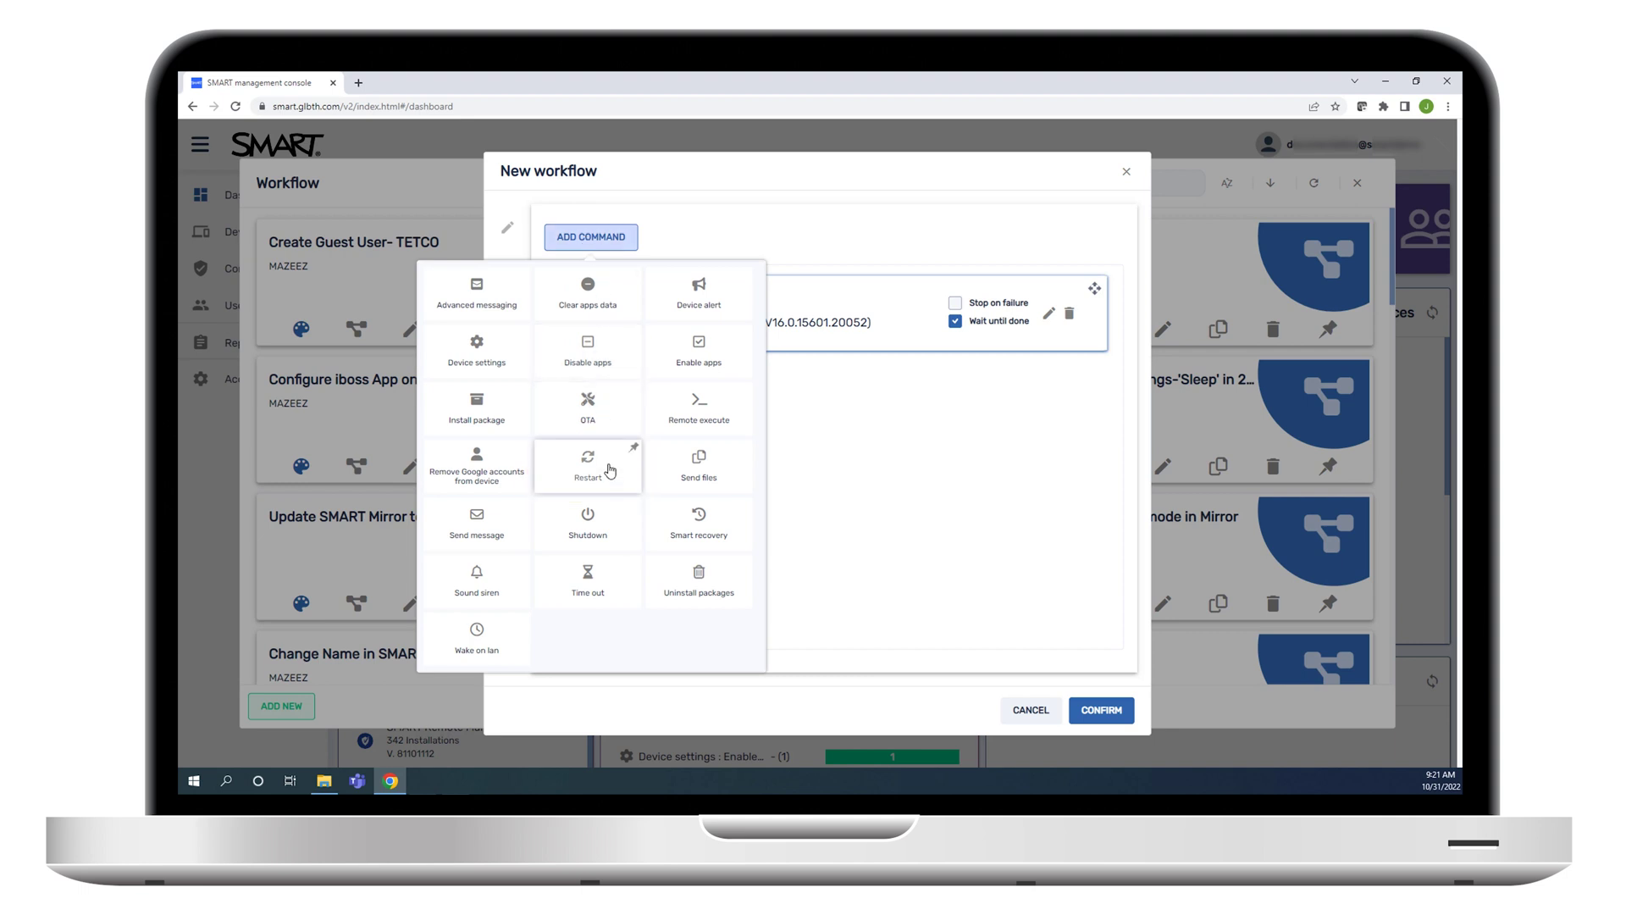
click(586, 460)
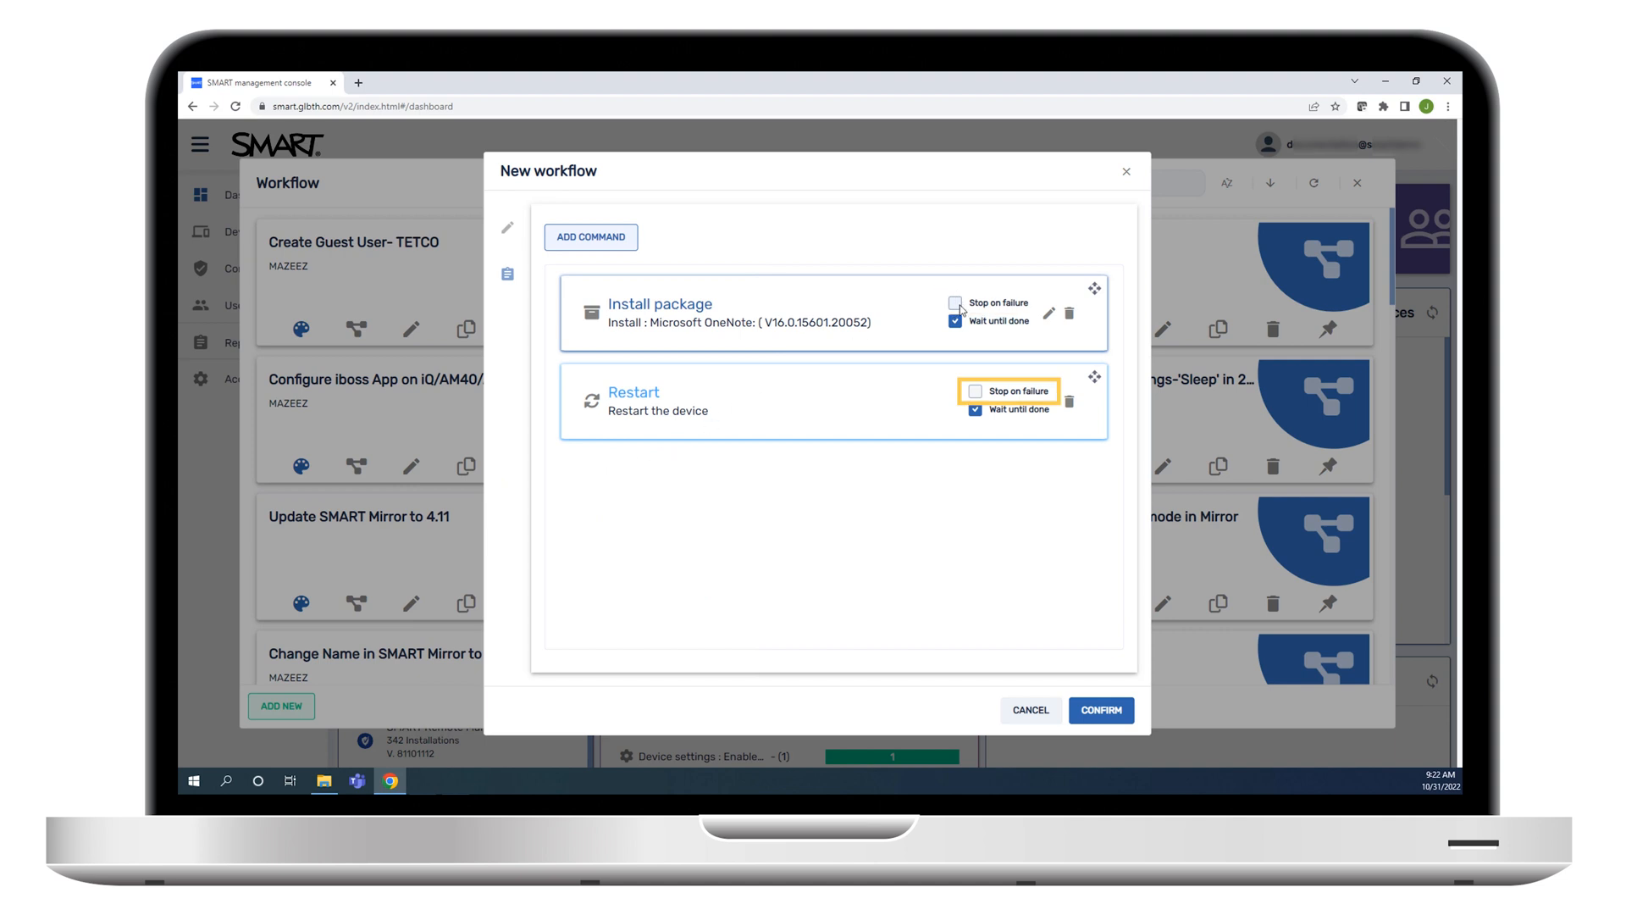
click(955, 301)
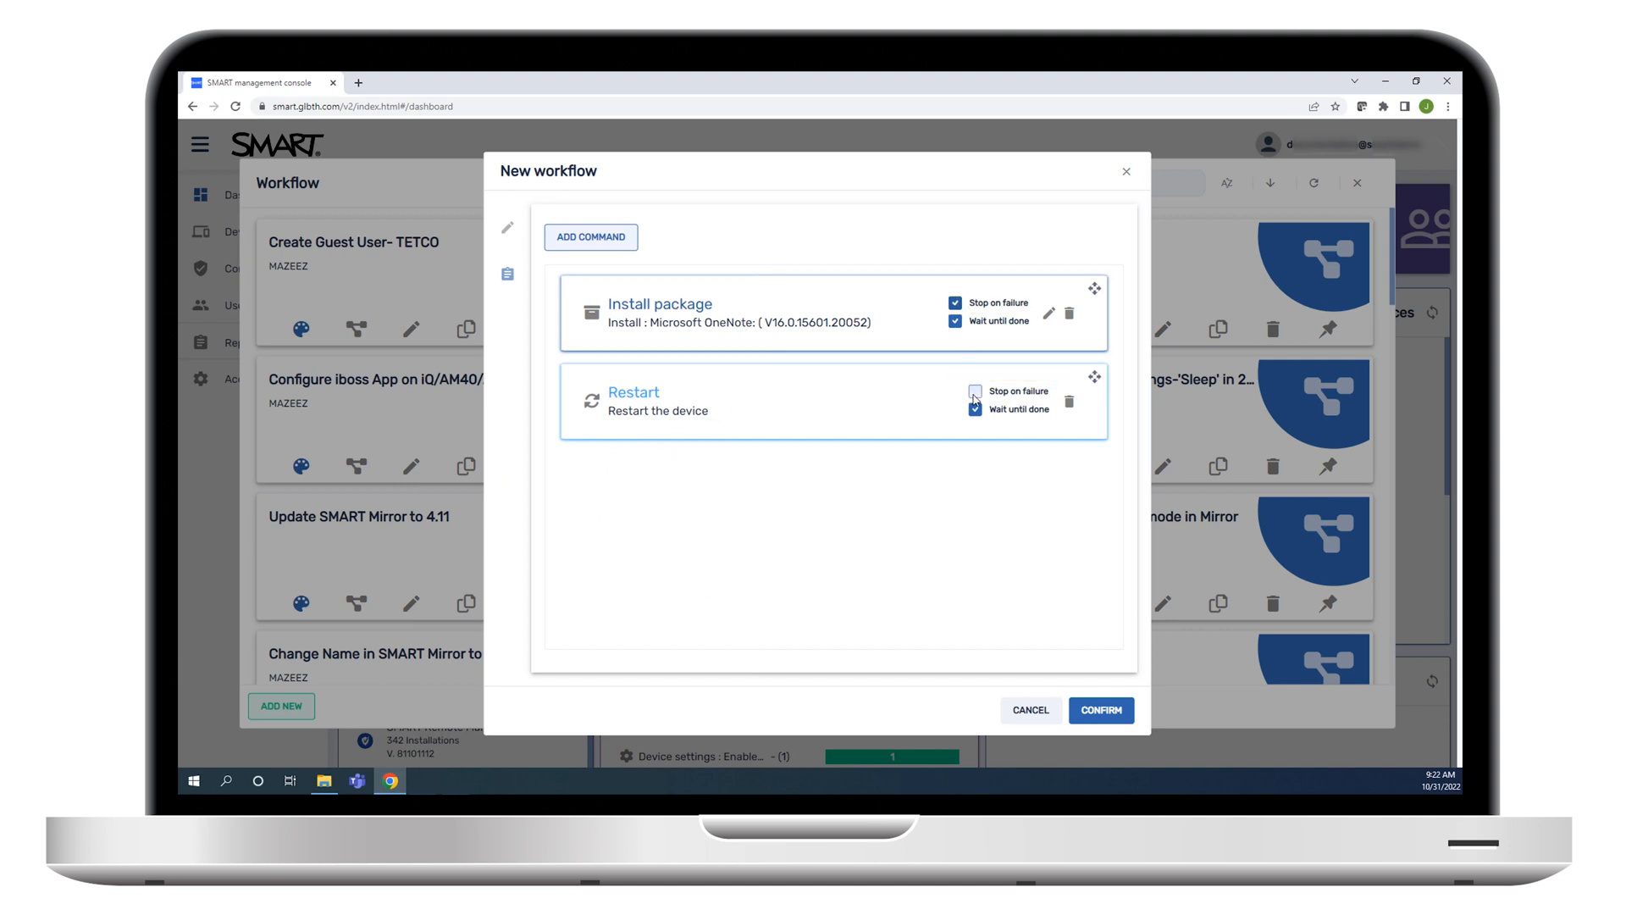
click(975, 390)
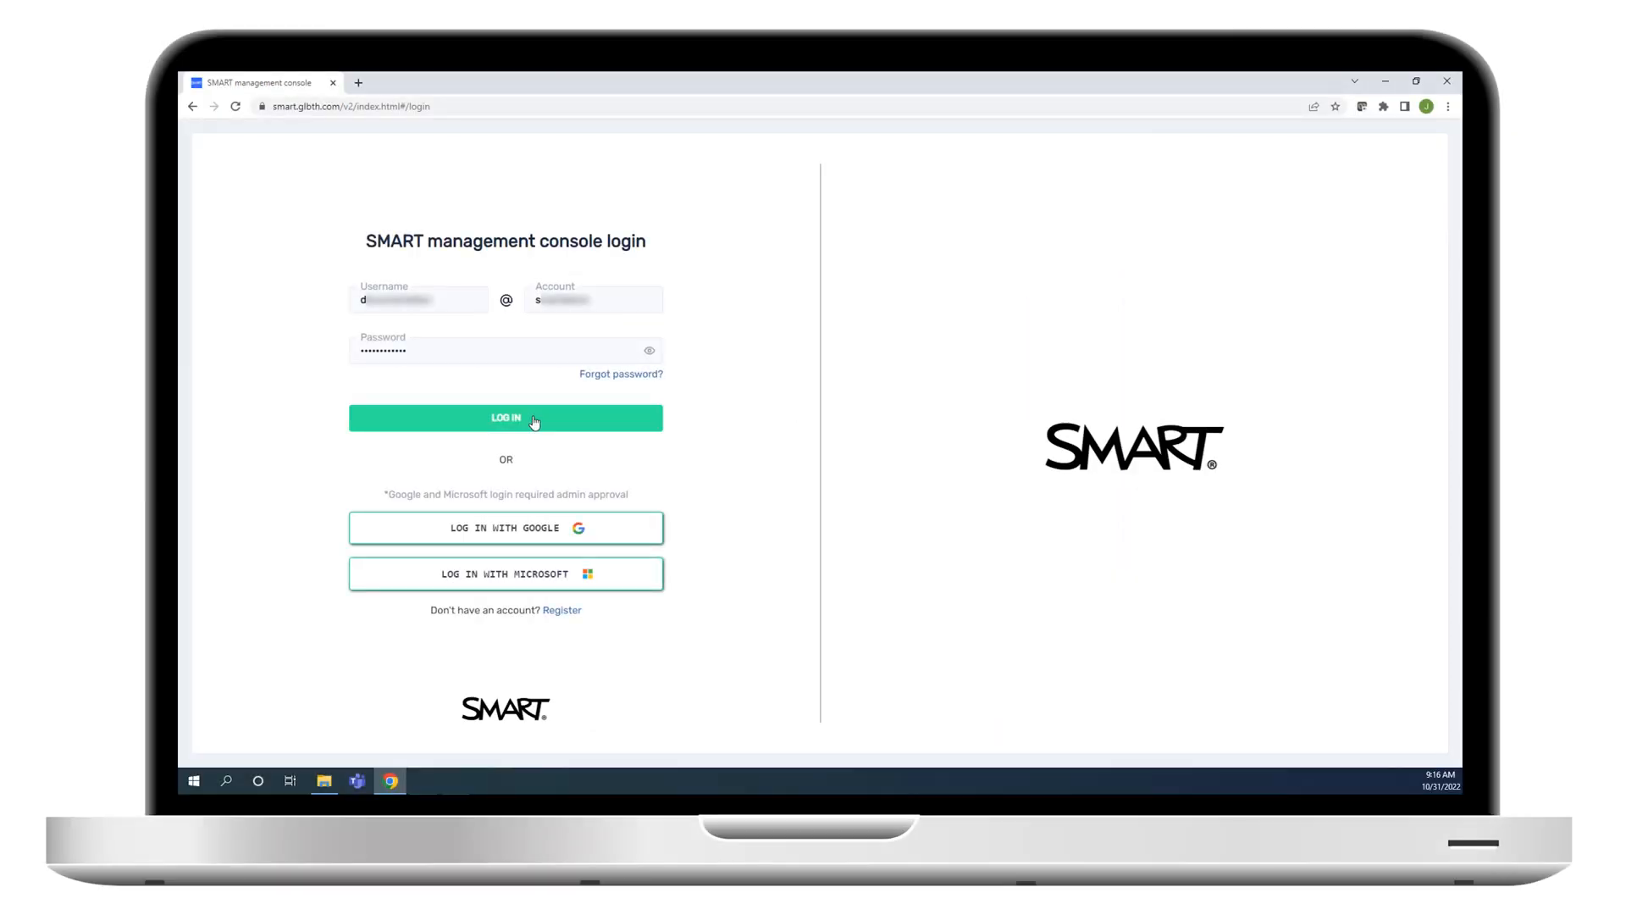
Log in to the console and navigate to Repositories > Workflow to list saved workflows
click(507, 416)
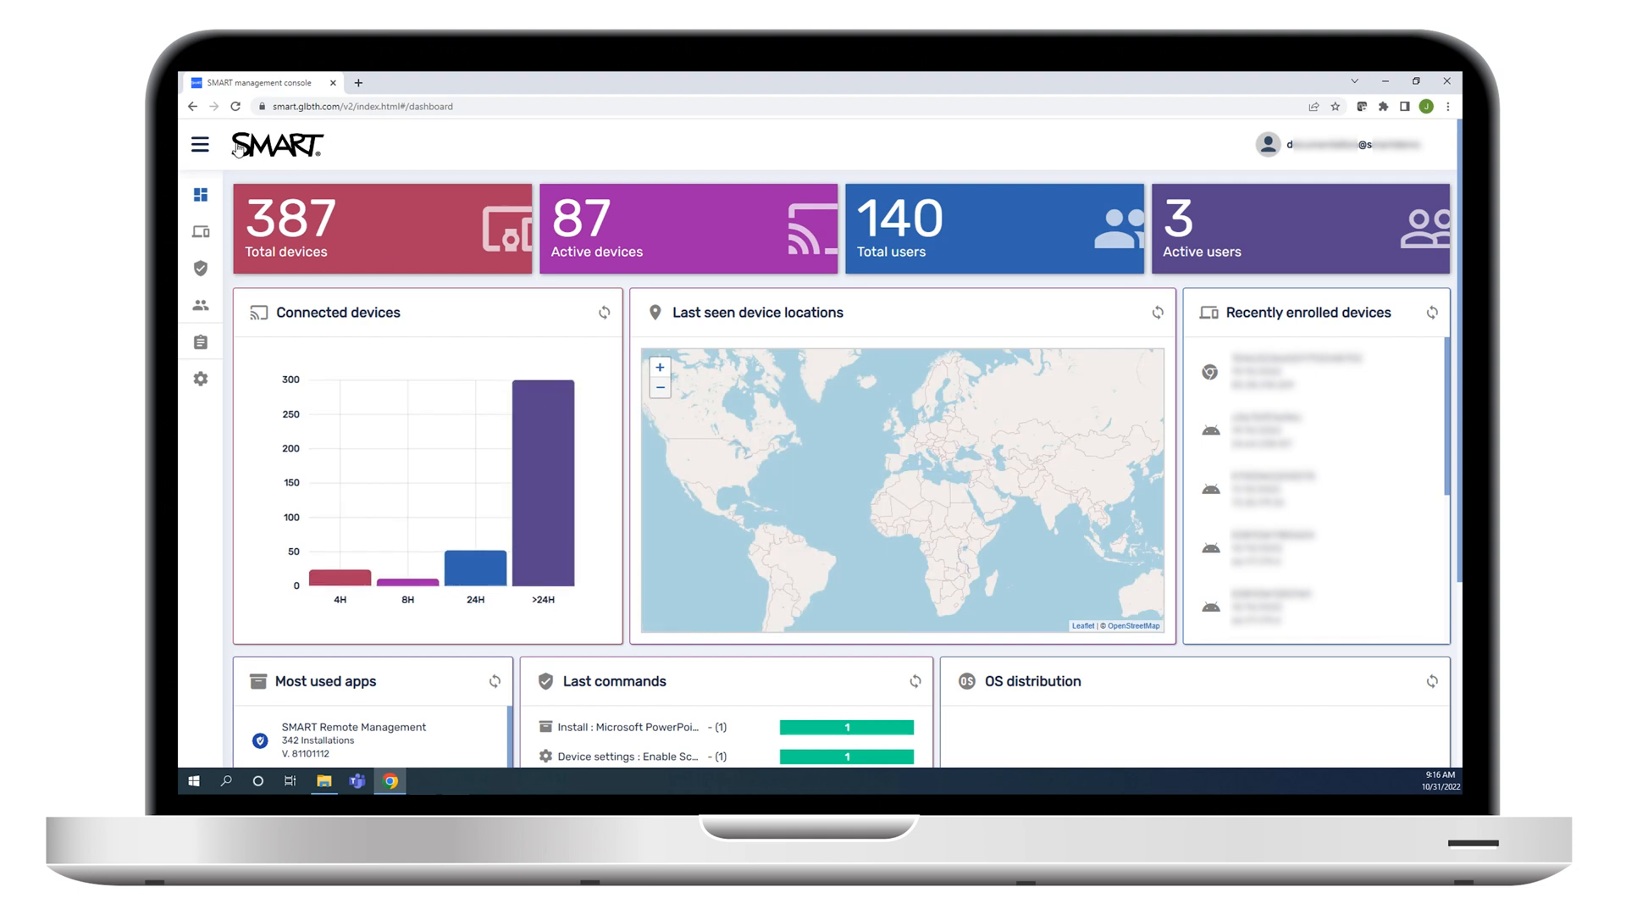
click(200, 144)
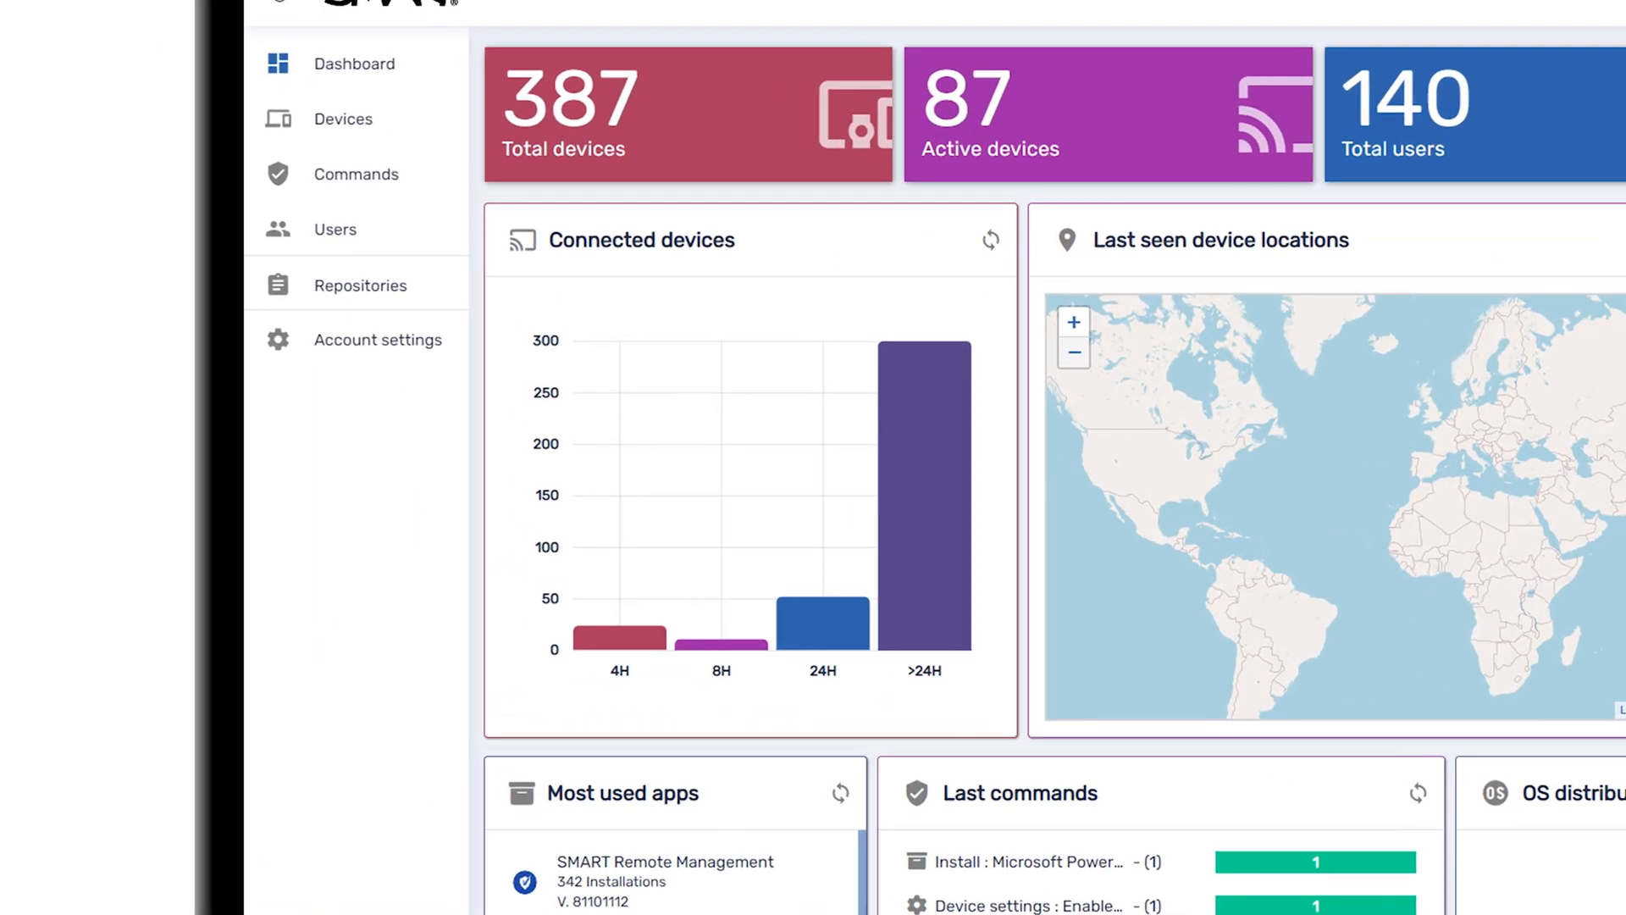
click(359, 285)
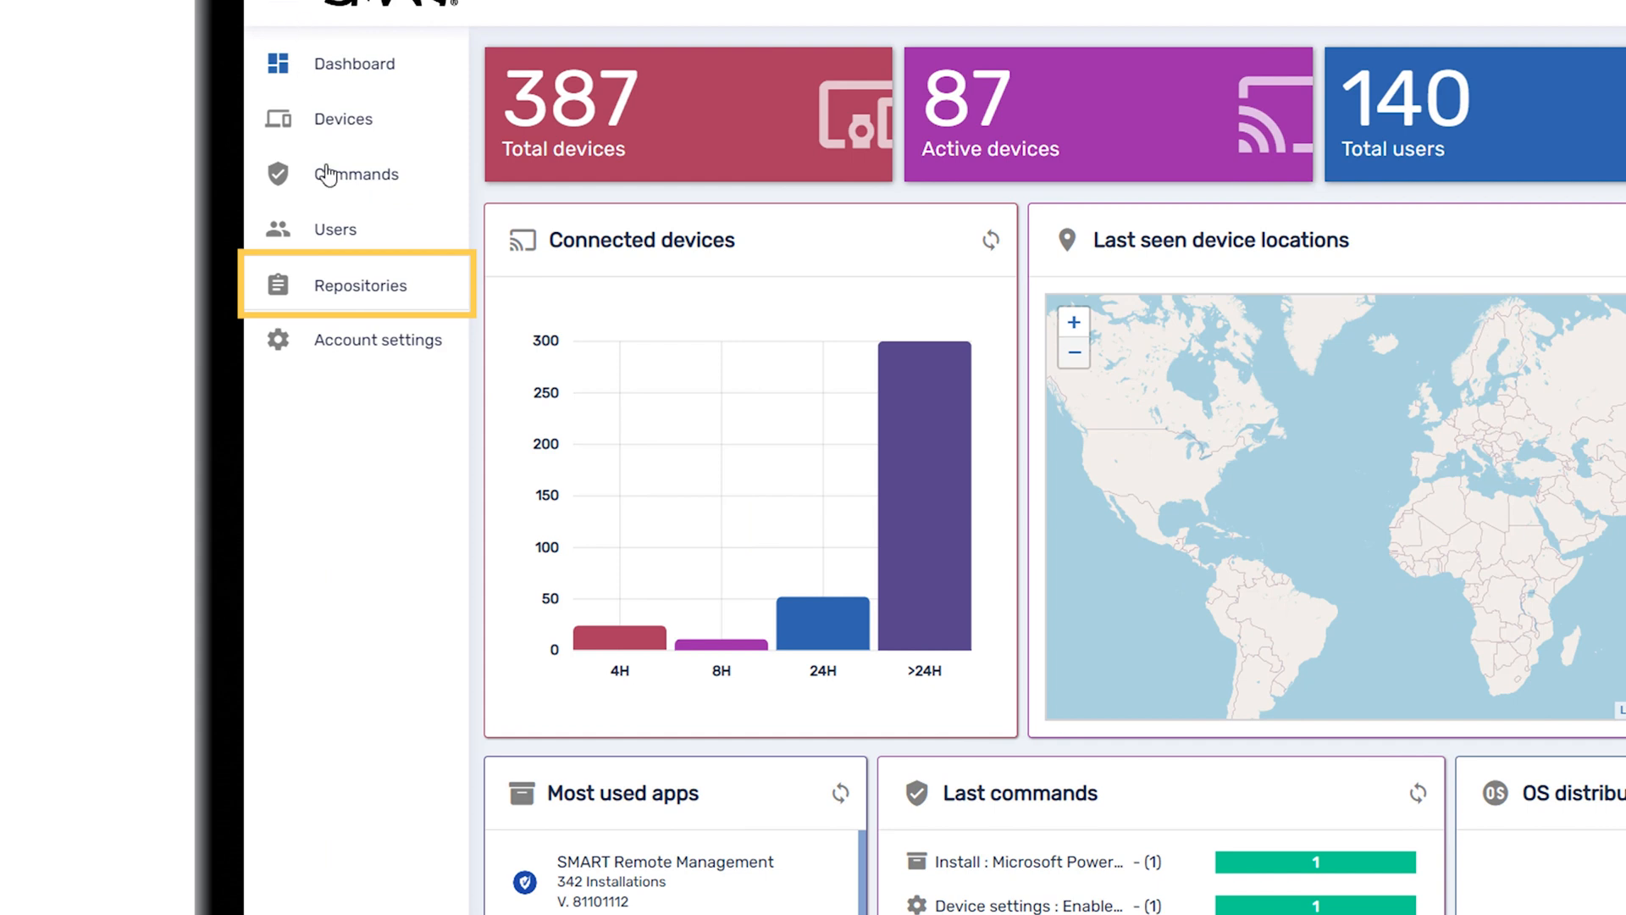
click(359, 284)
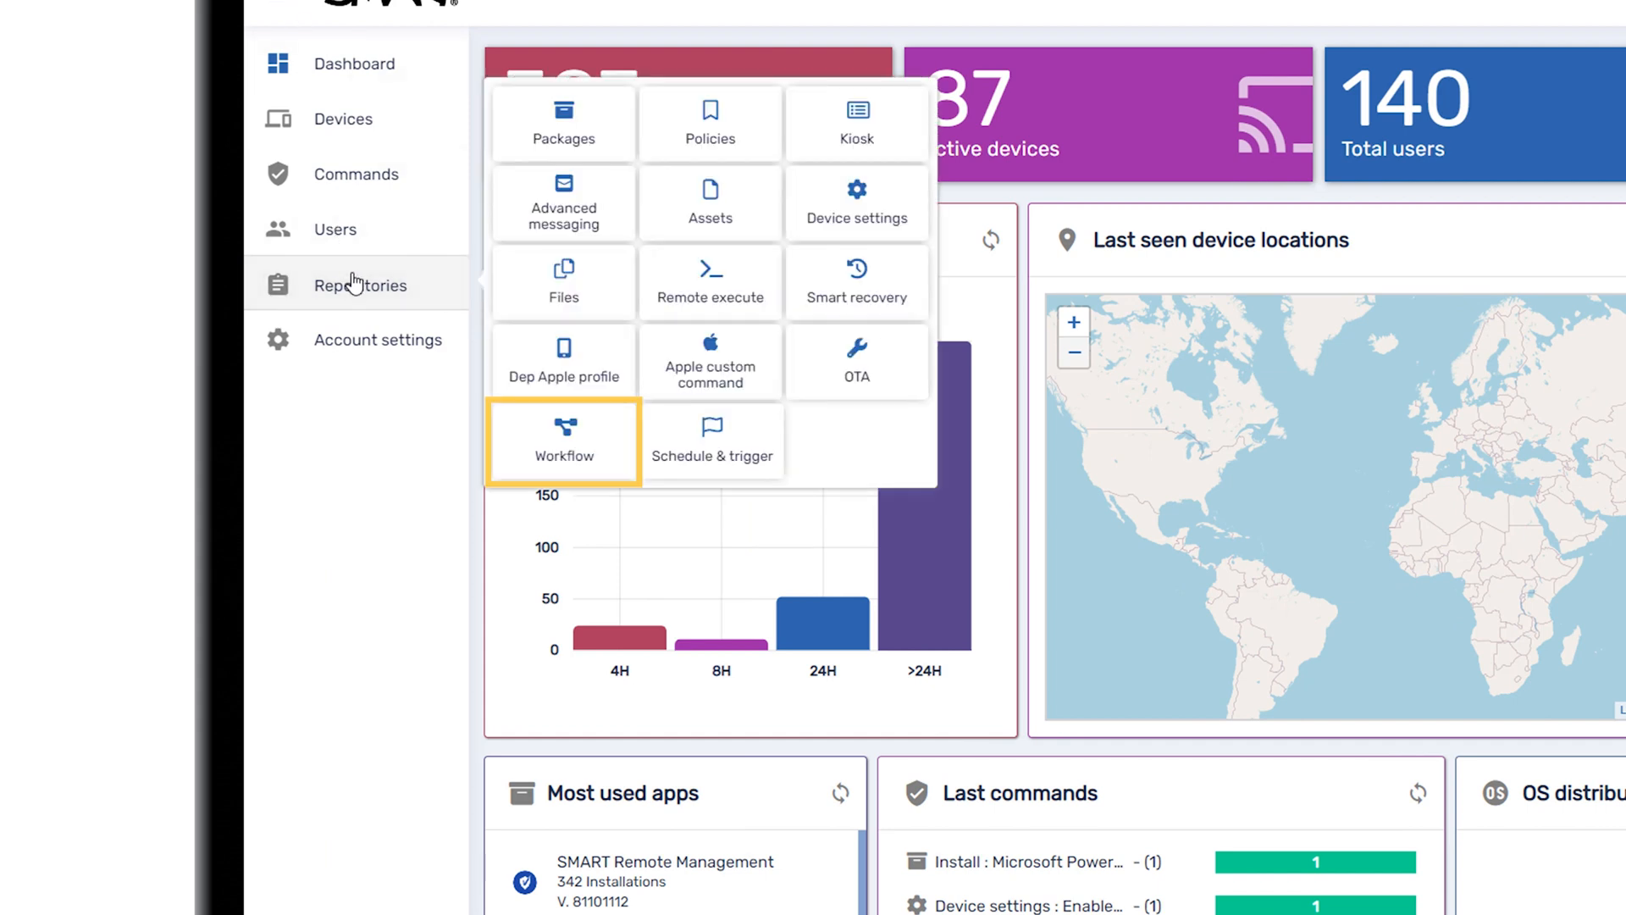
click(562, 441)
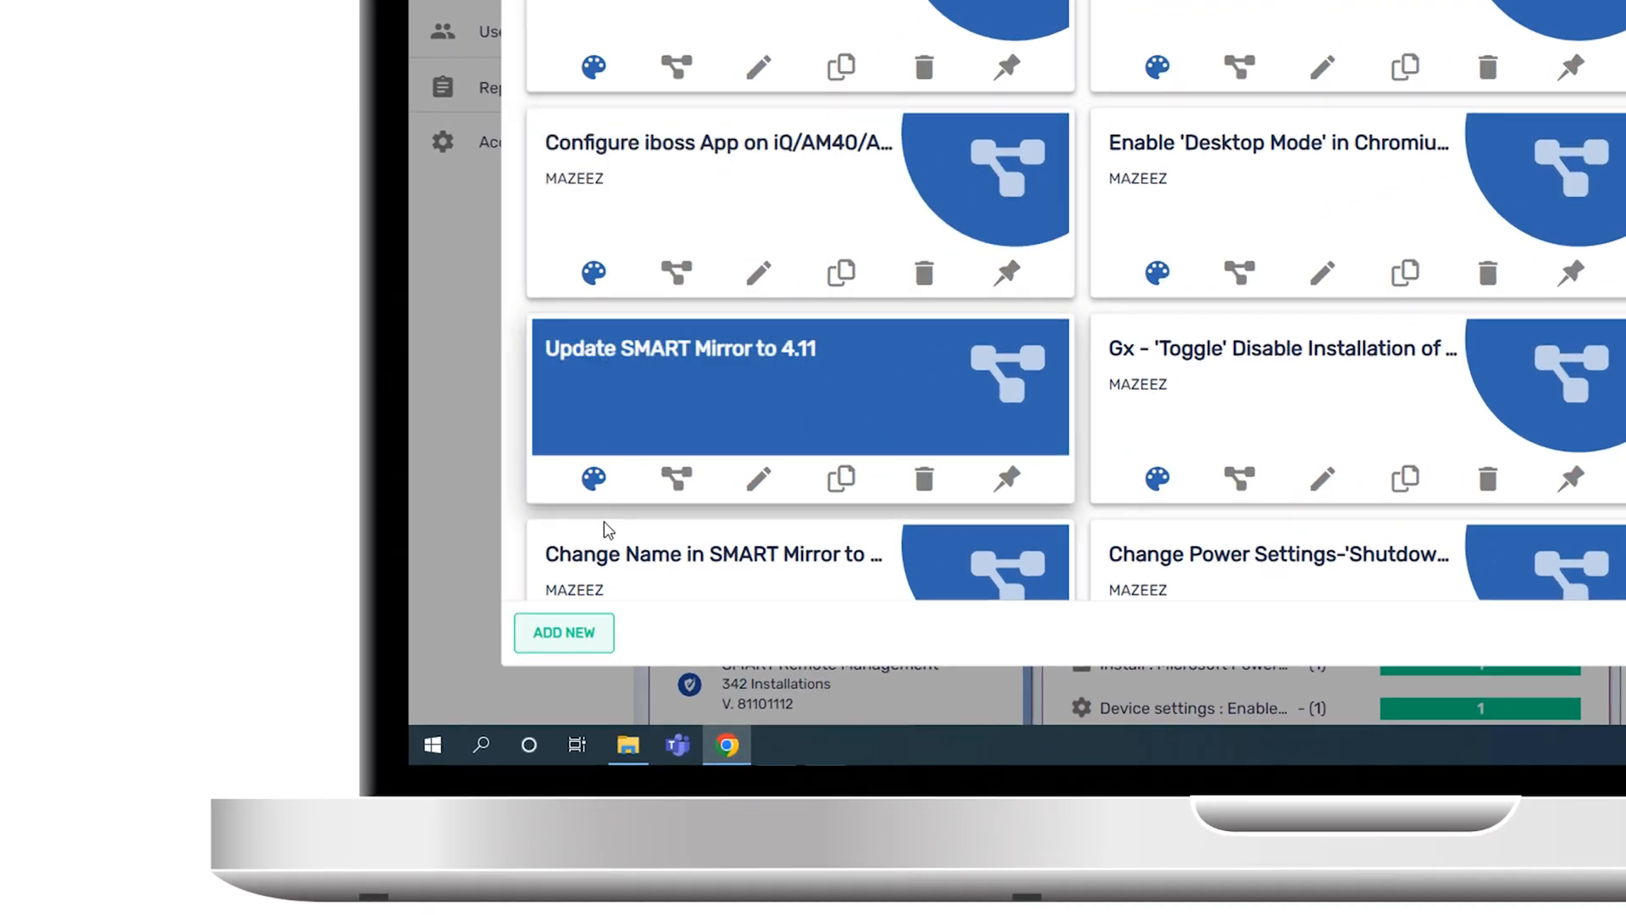
Create a new workflow and name it 'Install and Restart'
click(564, 634)
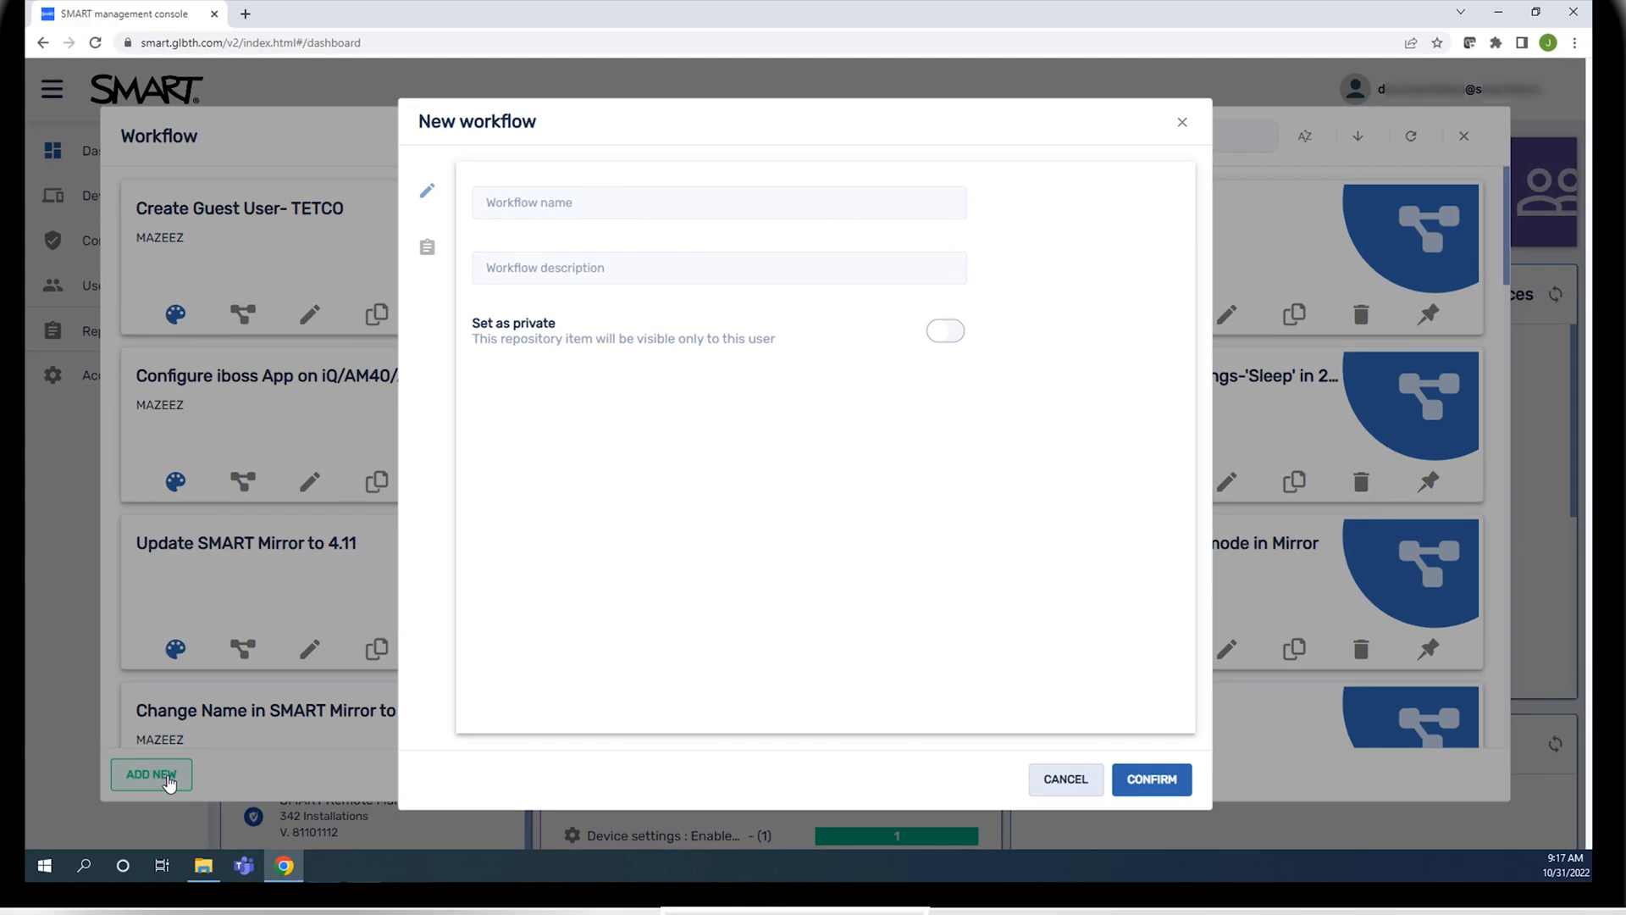
text(Install and Restart)
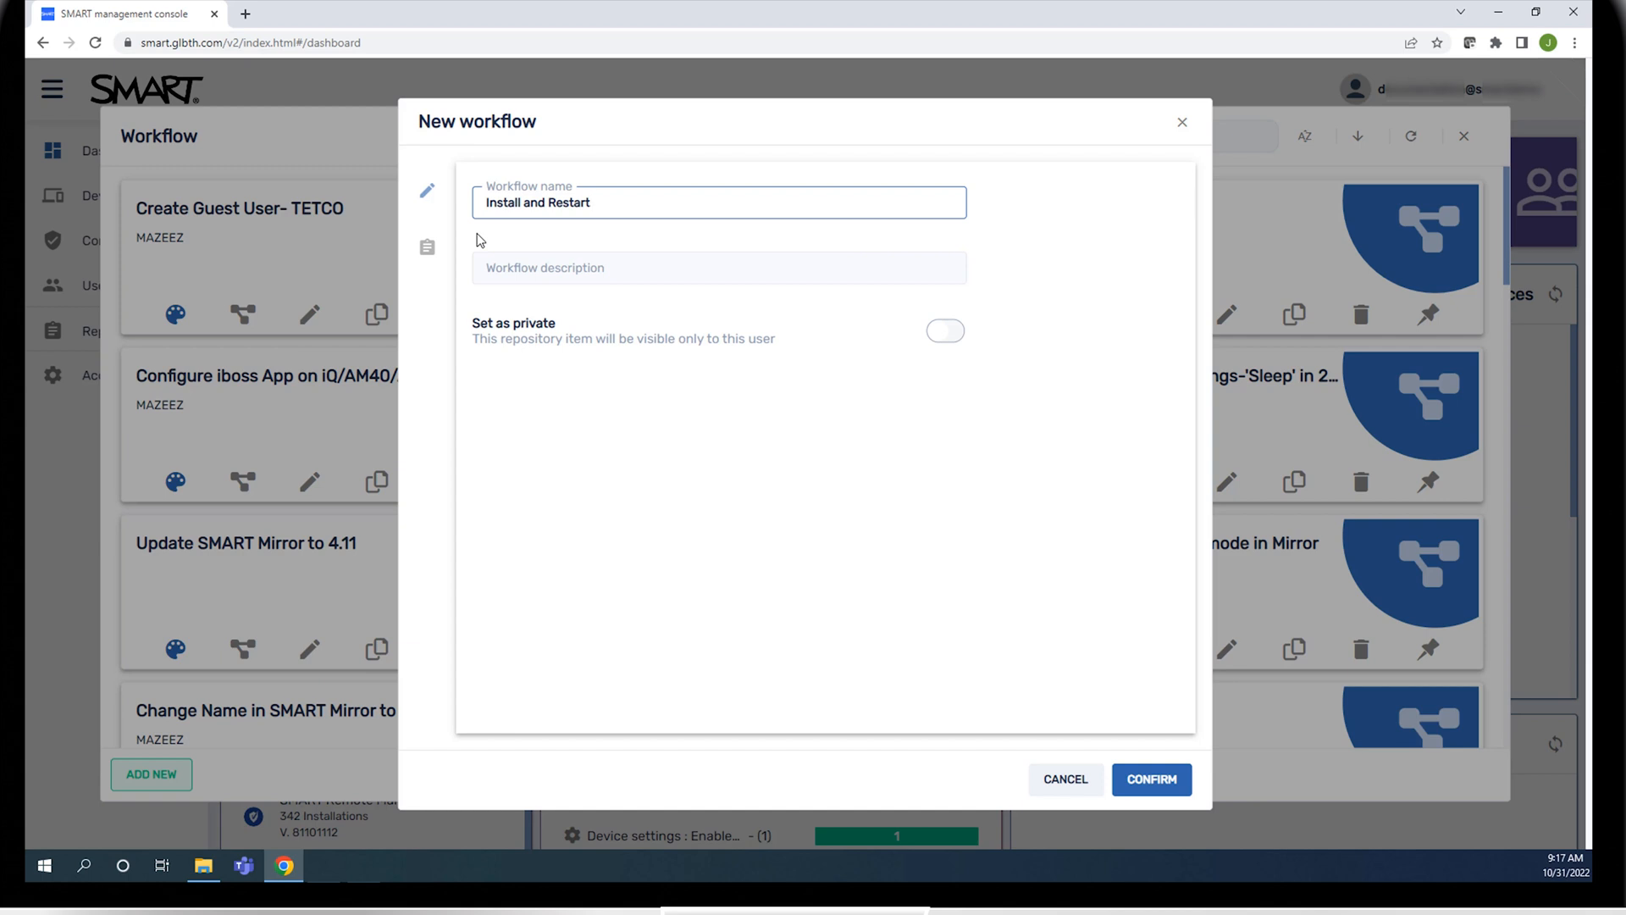
Go to the workflow's Commands section and begin adding an Install package command
click(427, 248)
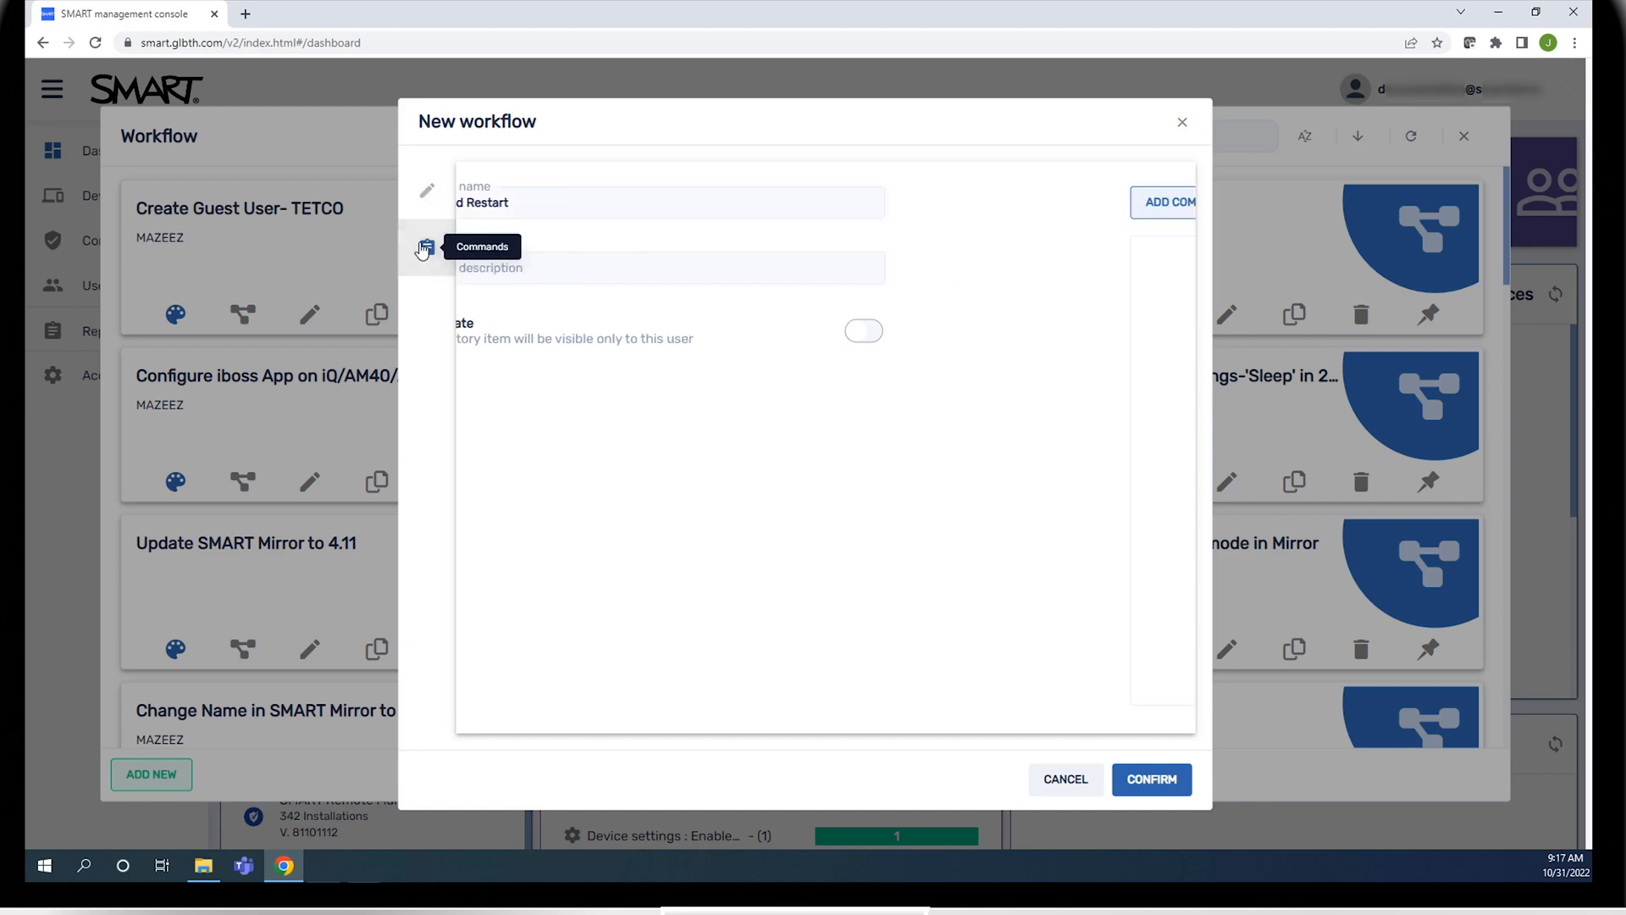
click(427, 247)
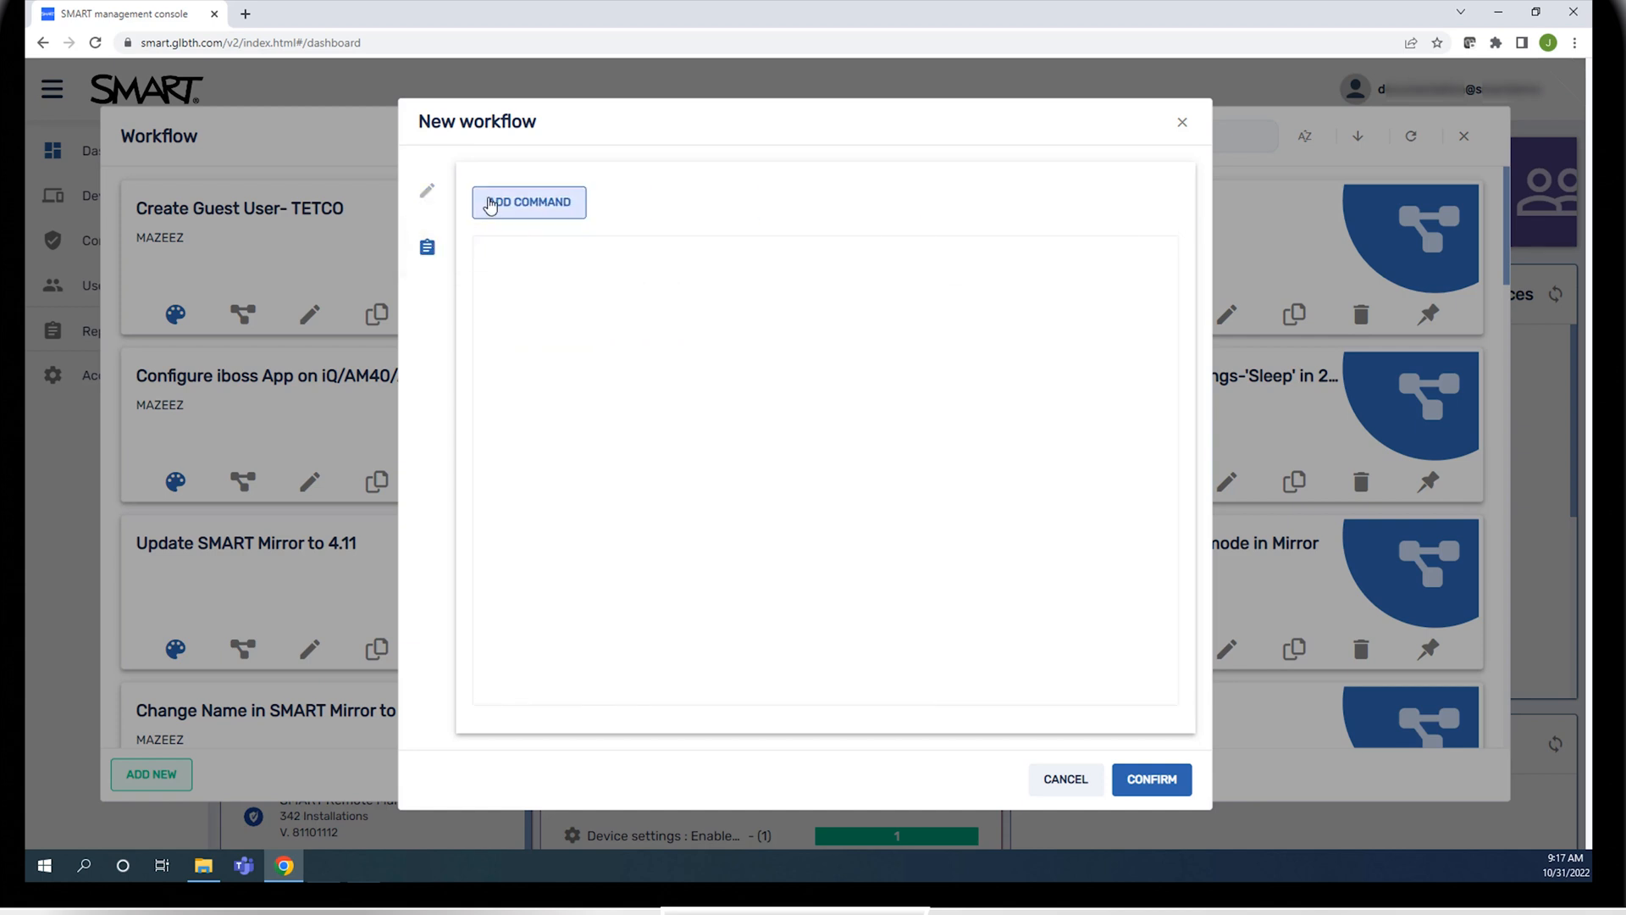
click(529, 203)
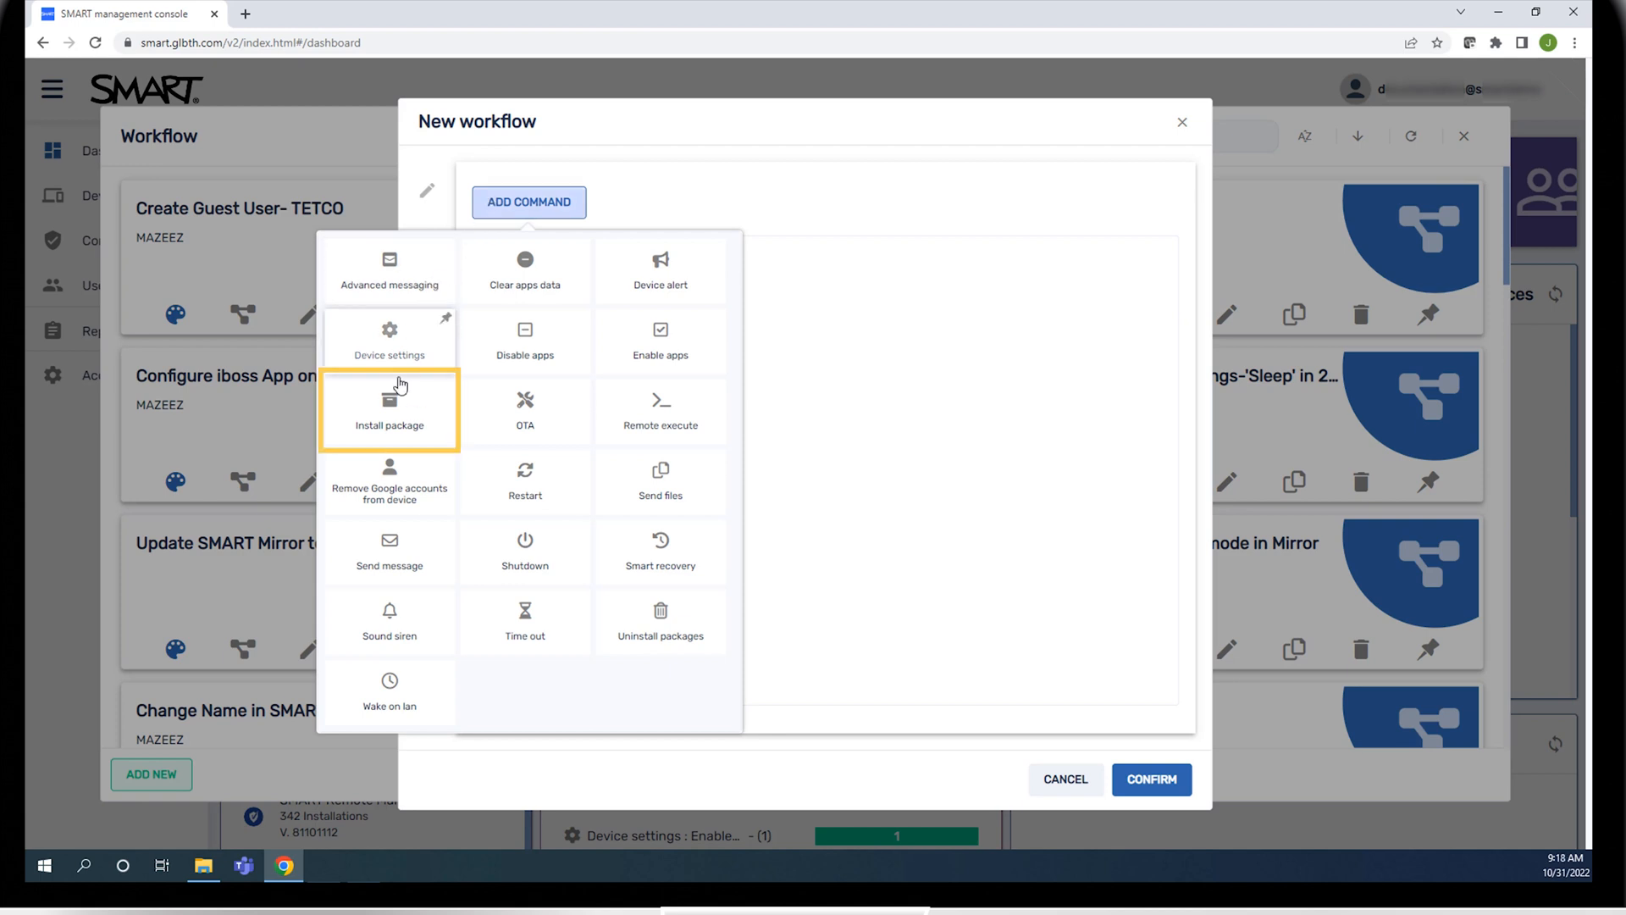
click(388, 408)
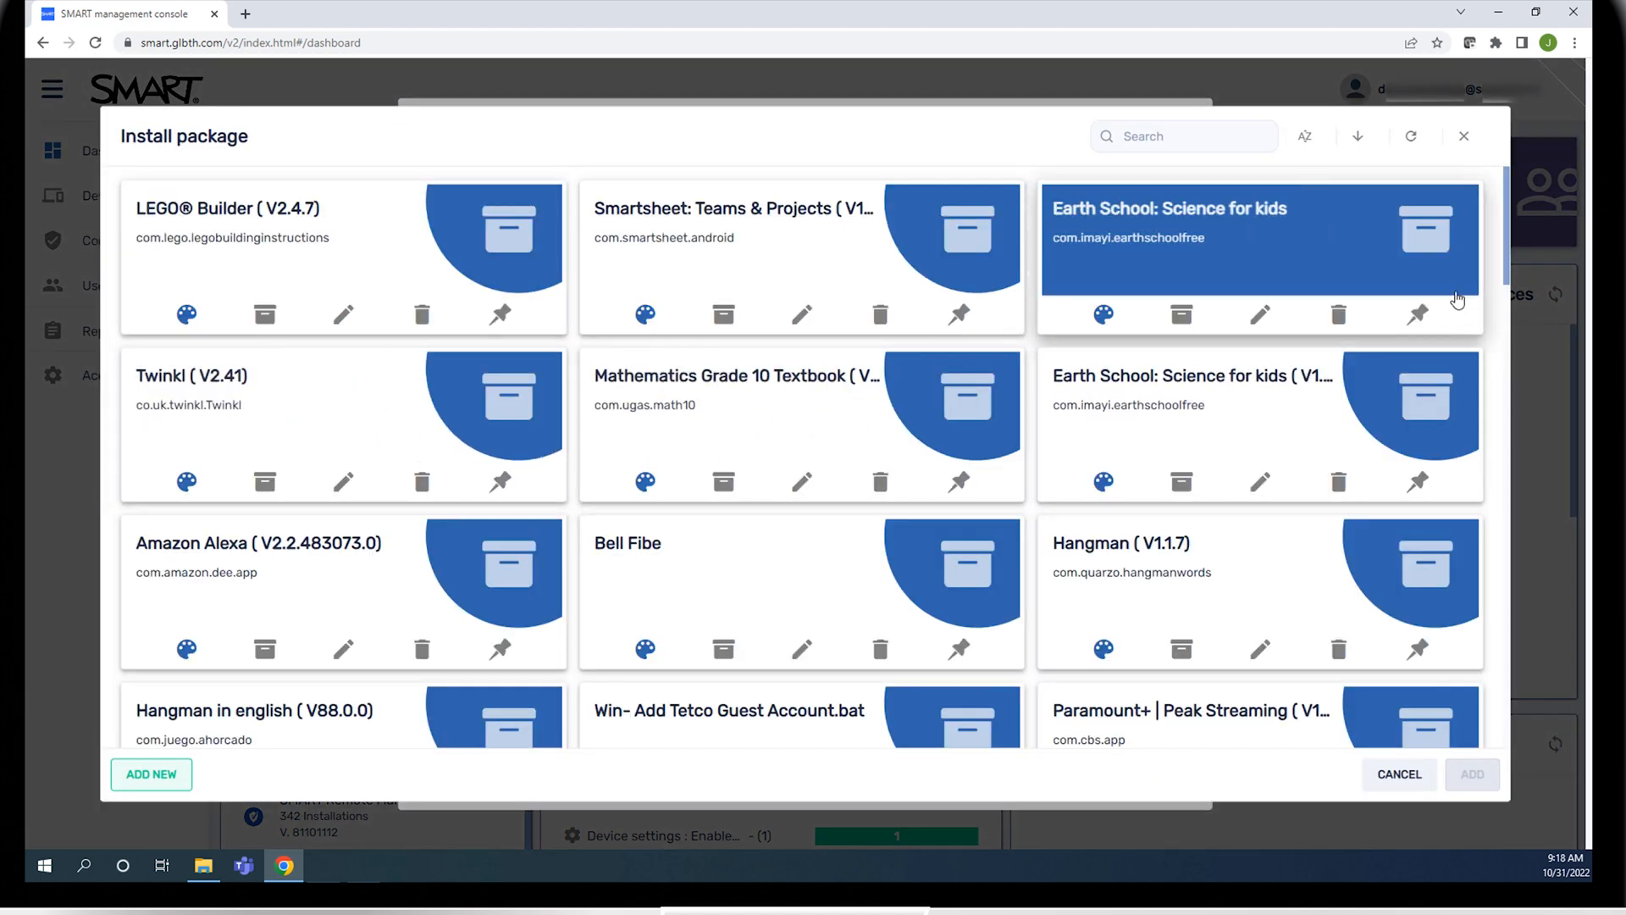
scroll(down, 3)
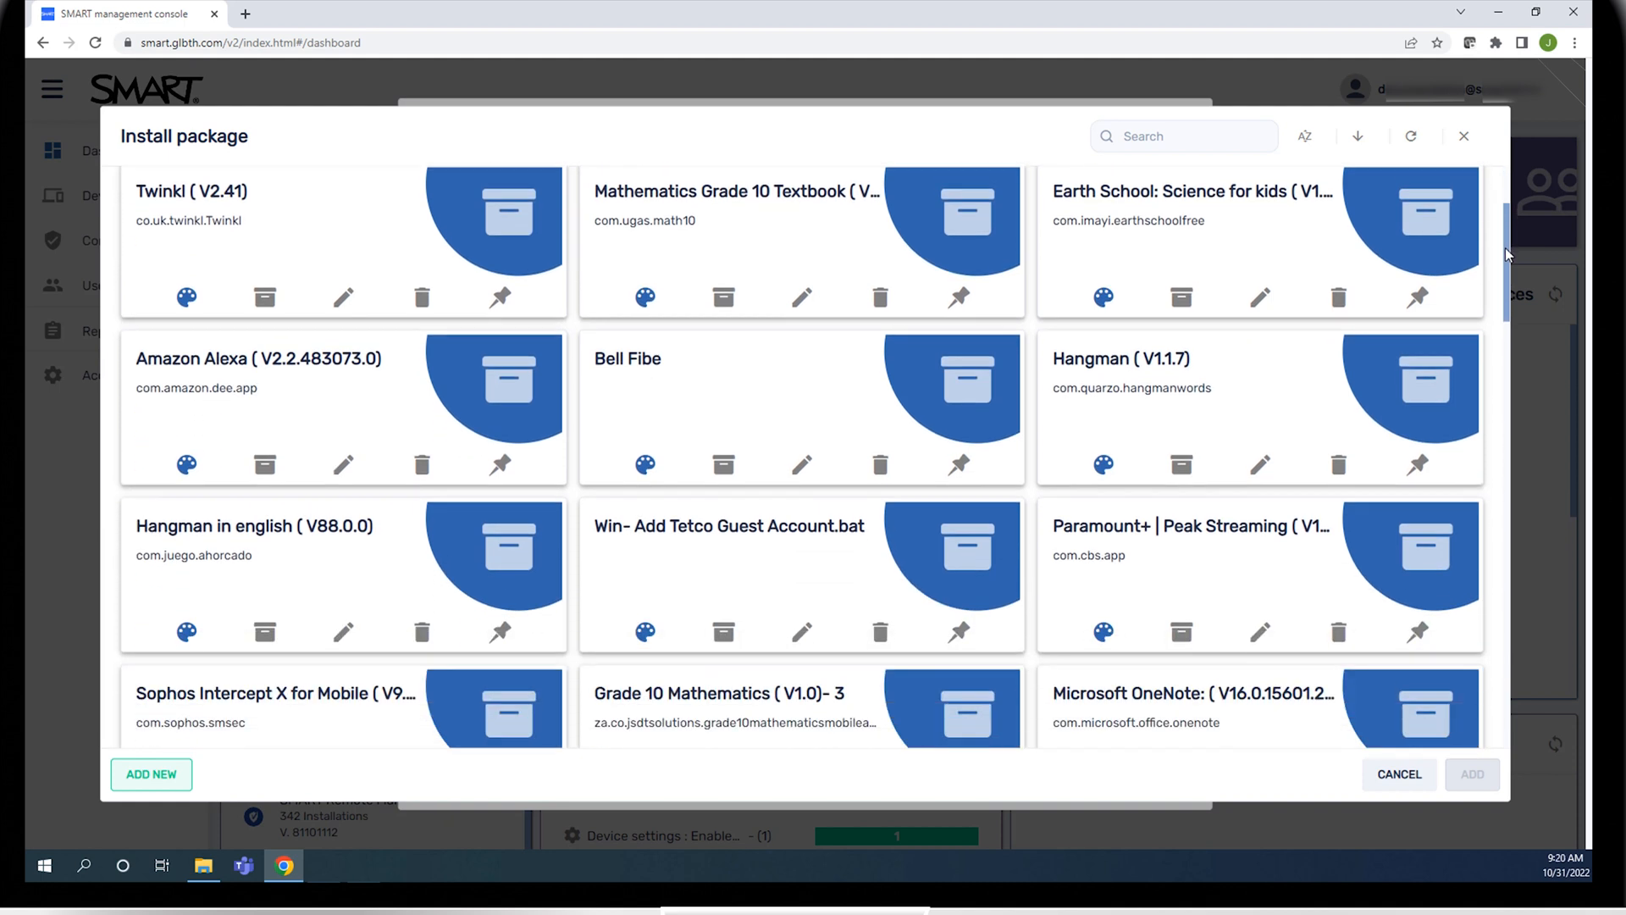
scroll(down, 3)
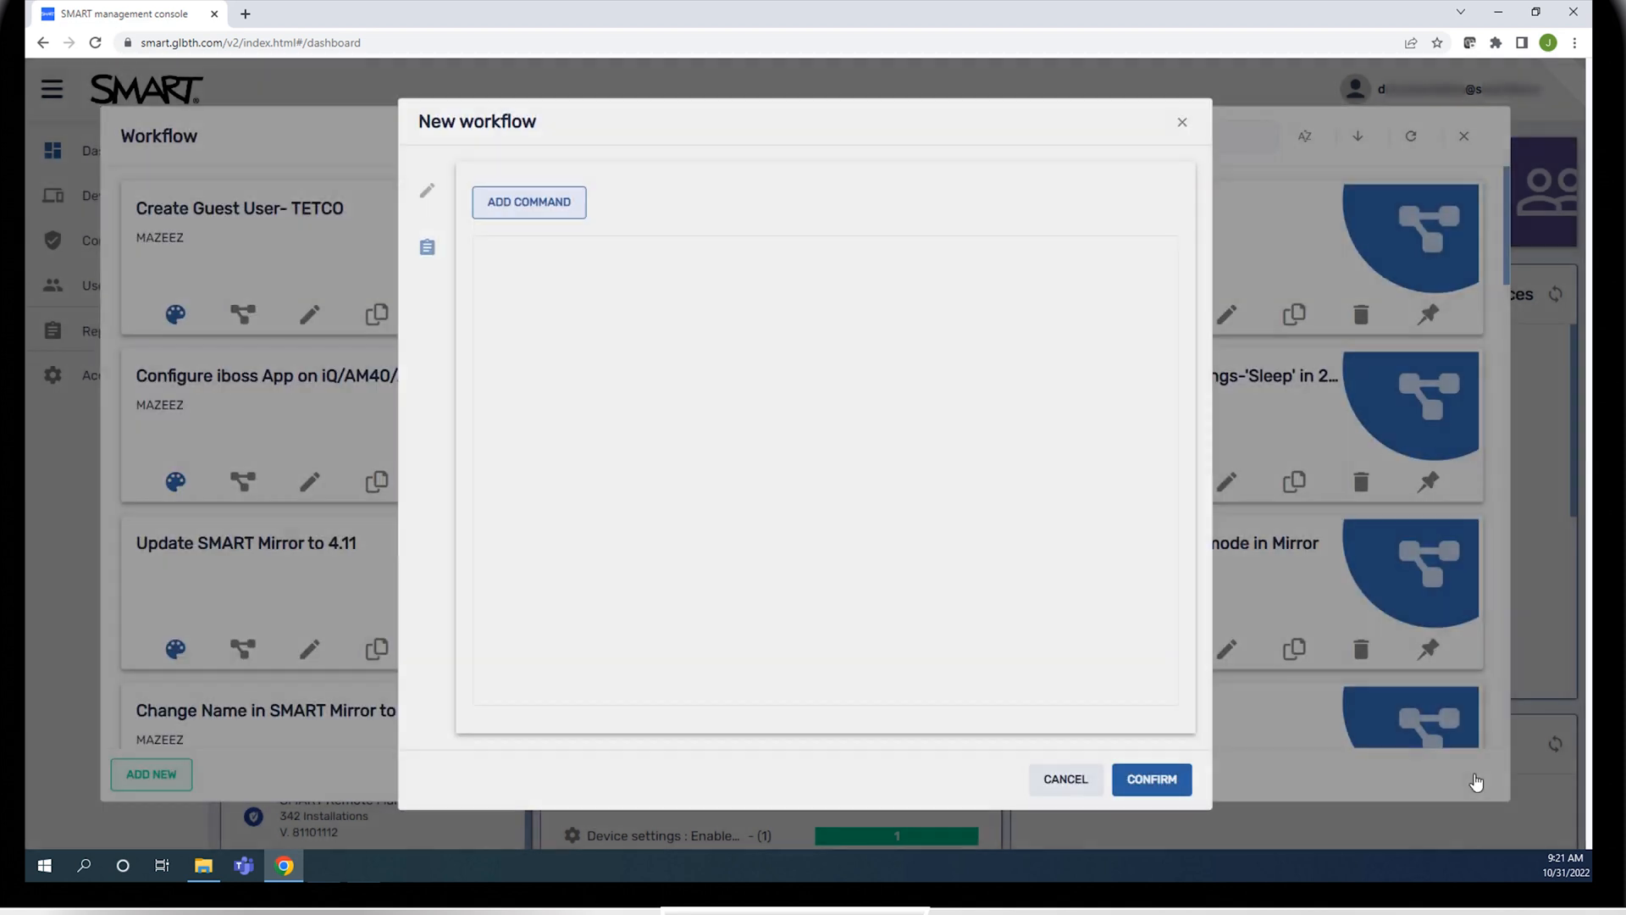
Add the Microsoft OneNote install command, then a Restart command after it
click(529, 202)
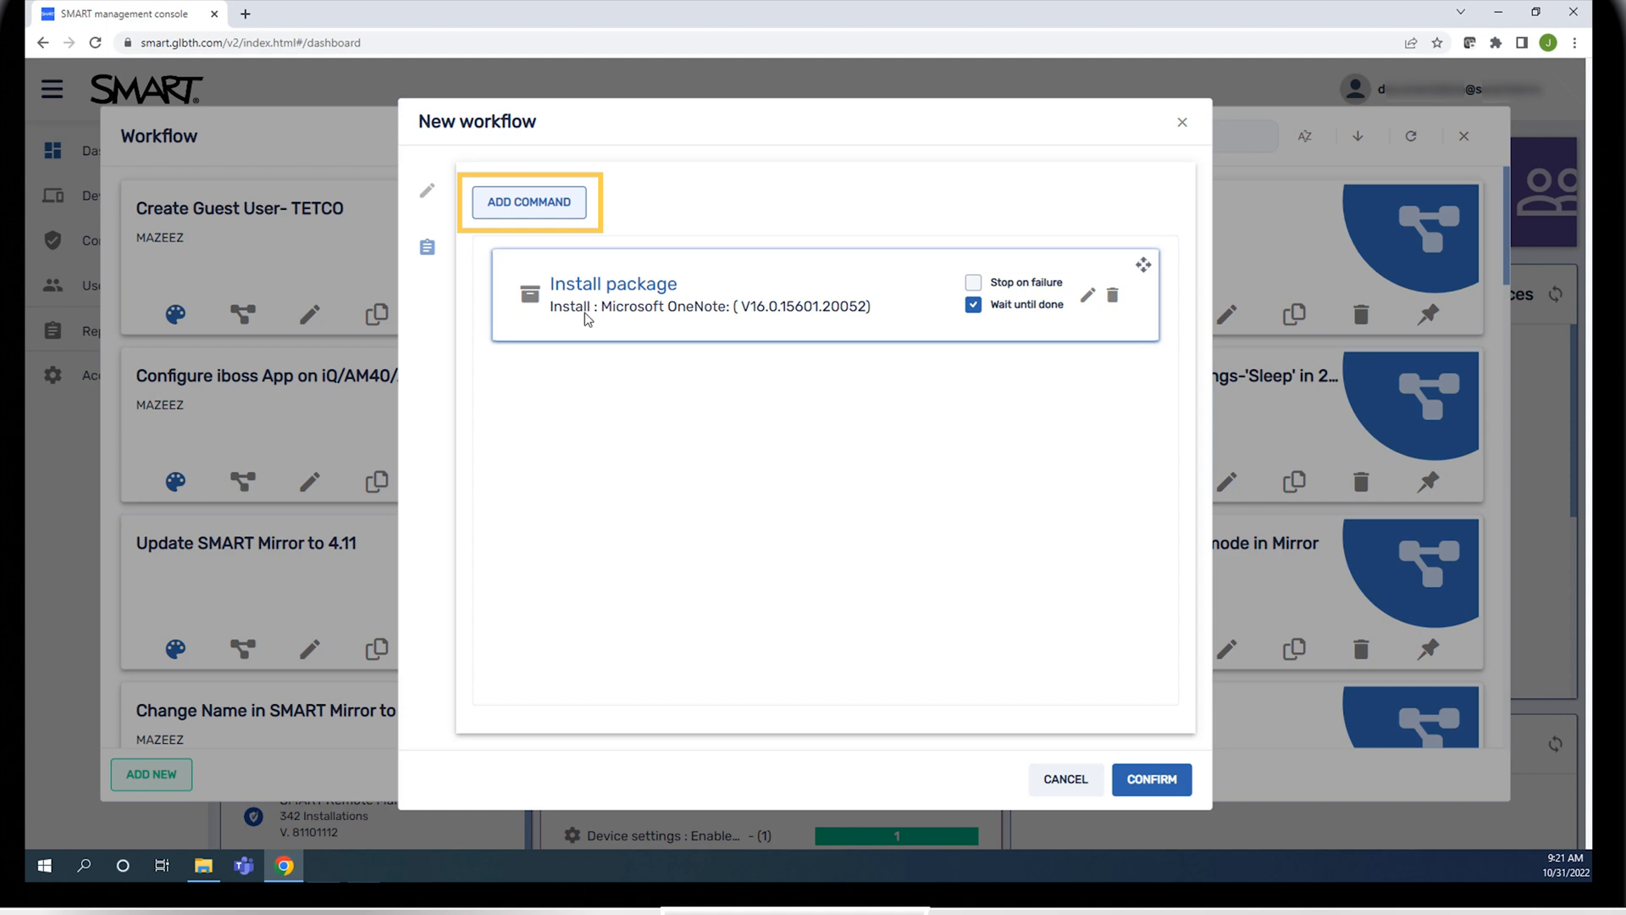
click(529, 203)
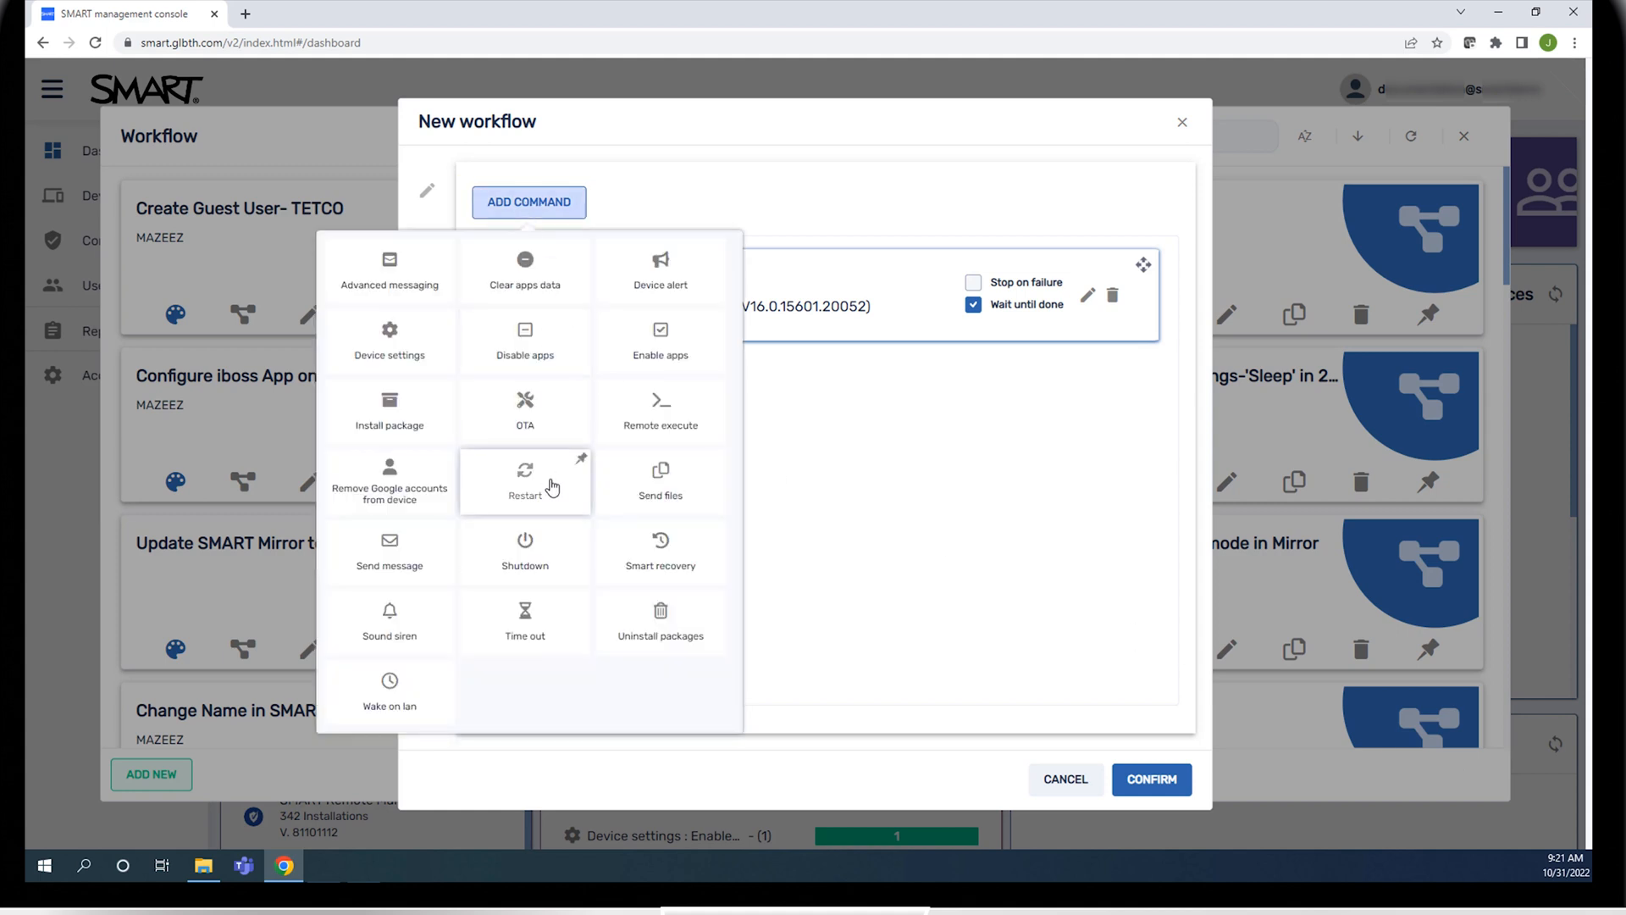
click(525, 477)
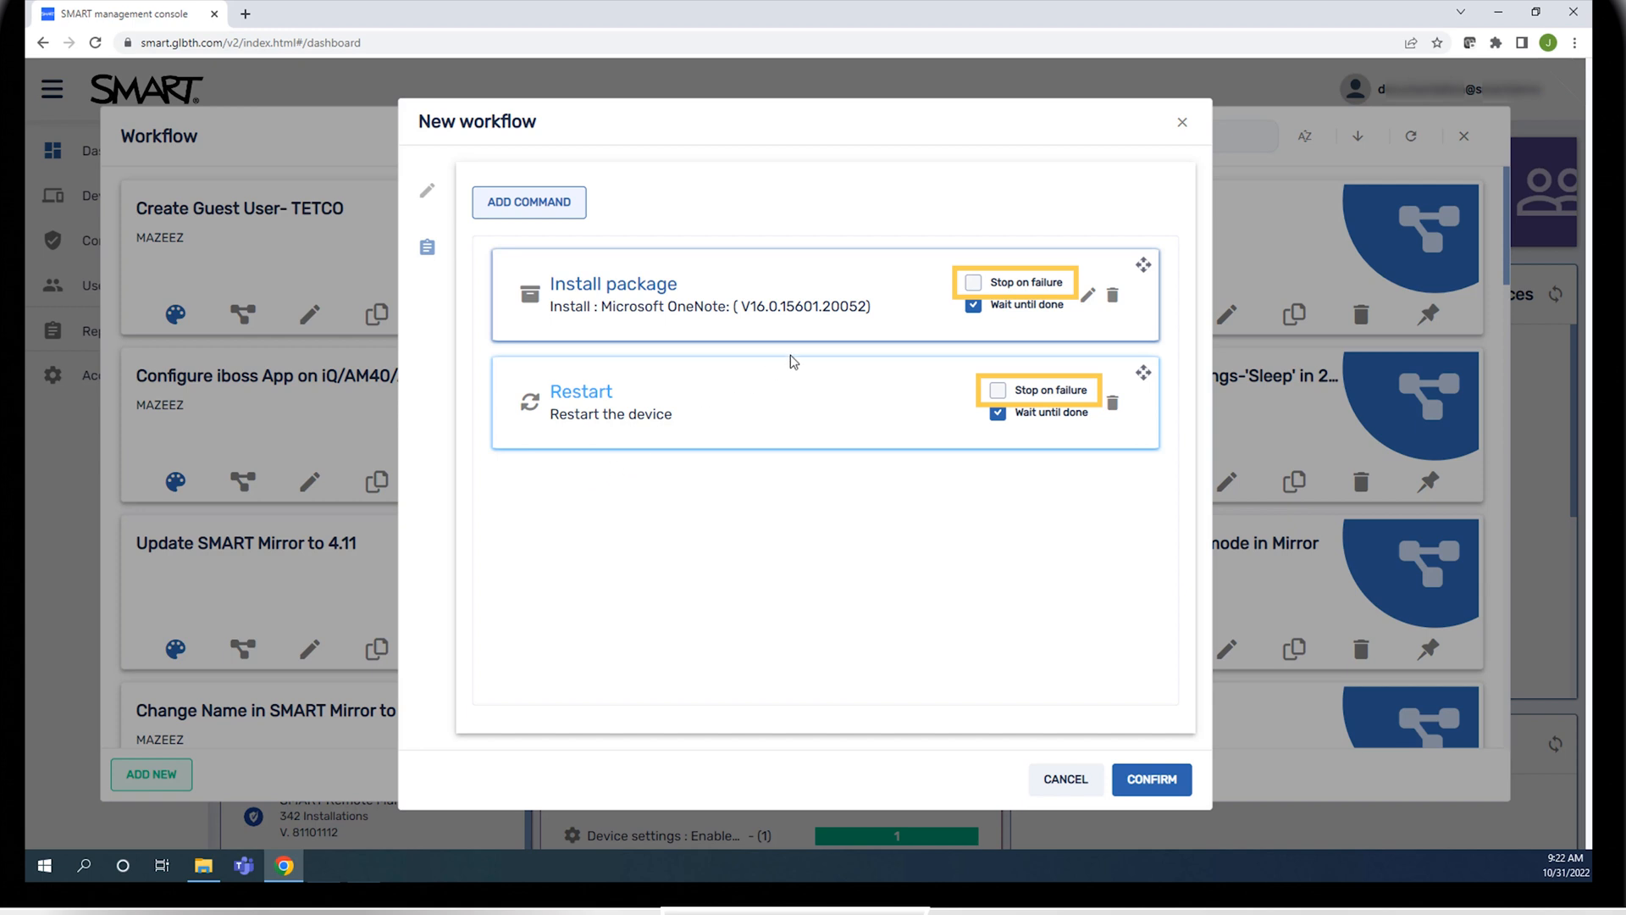
Tick Stop on failure for both the Install package and Restart commands
click(973, 281)
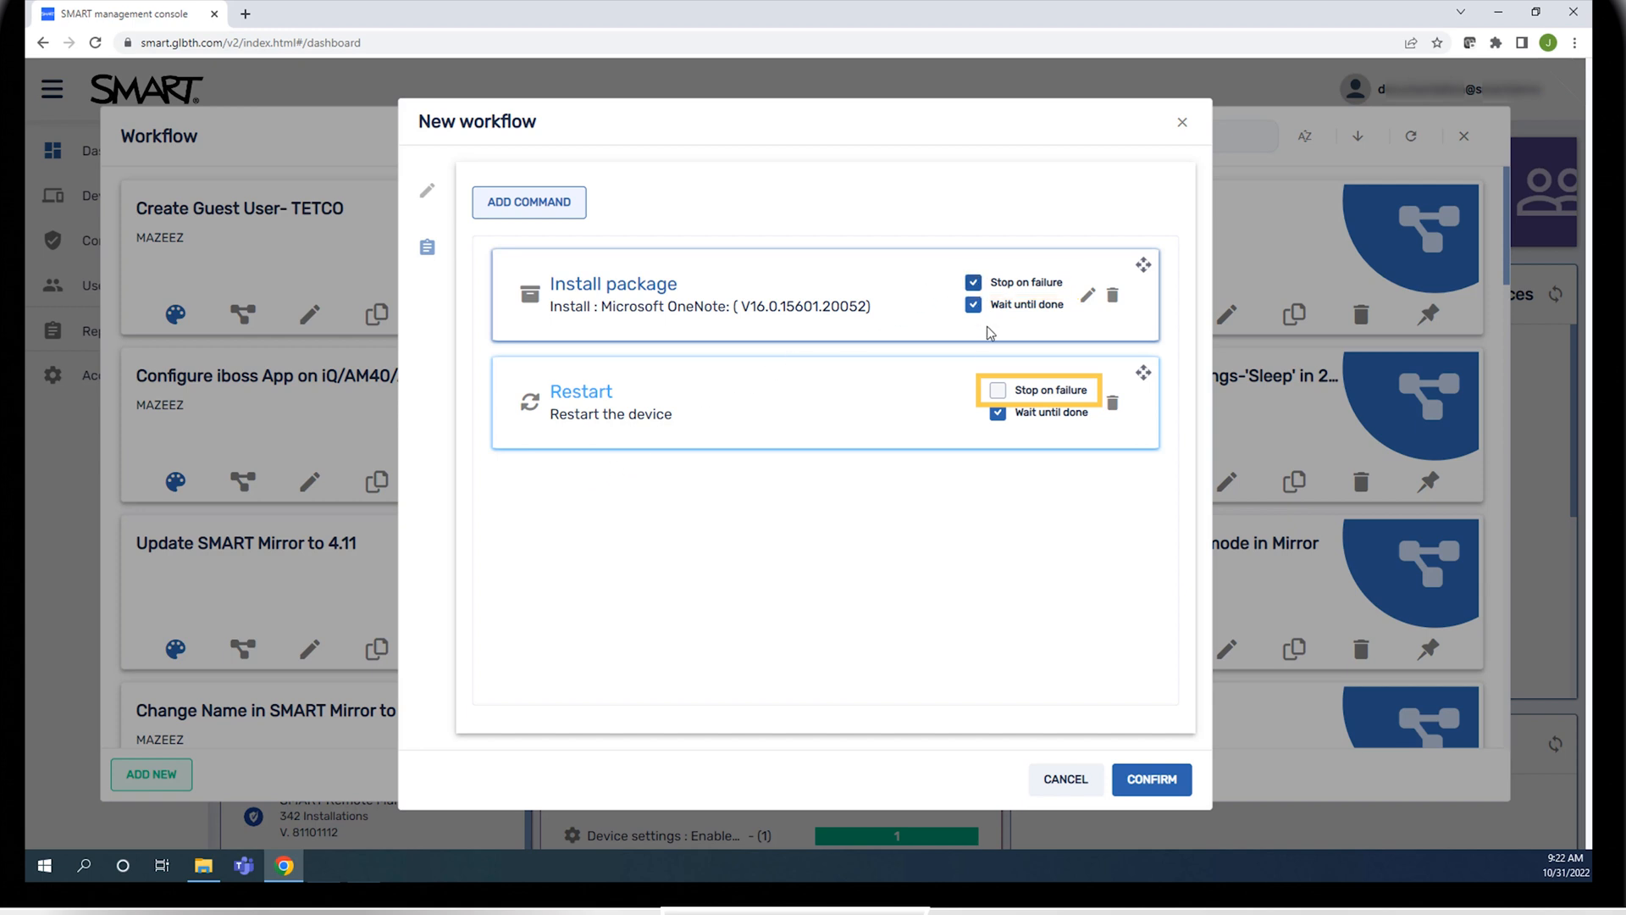
click(997, 389)
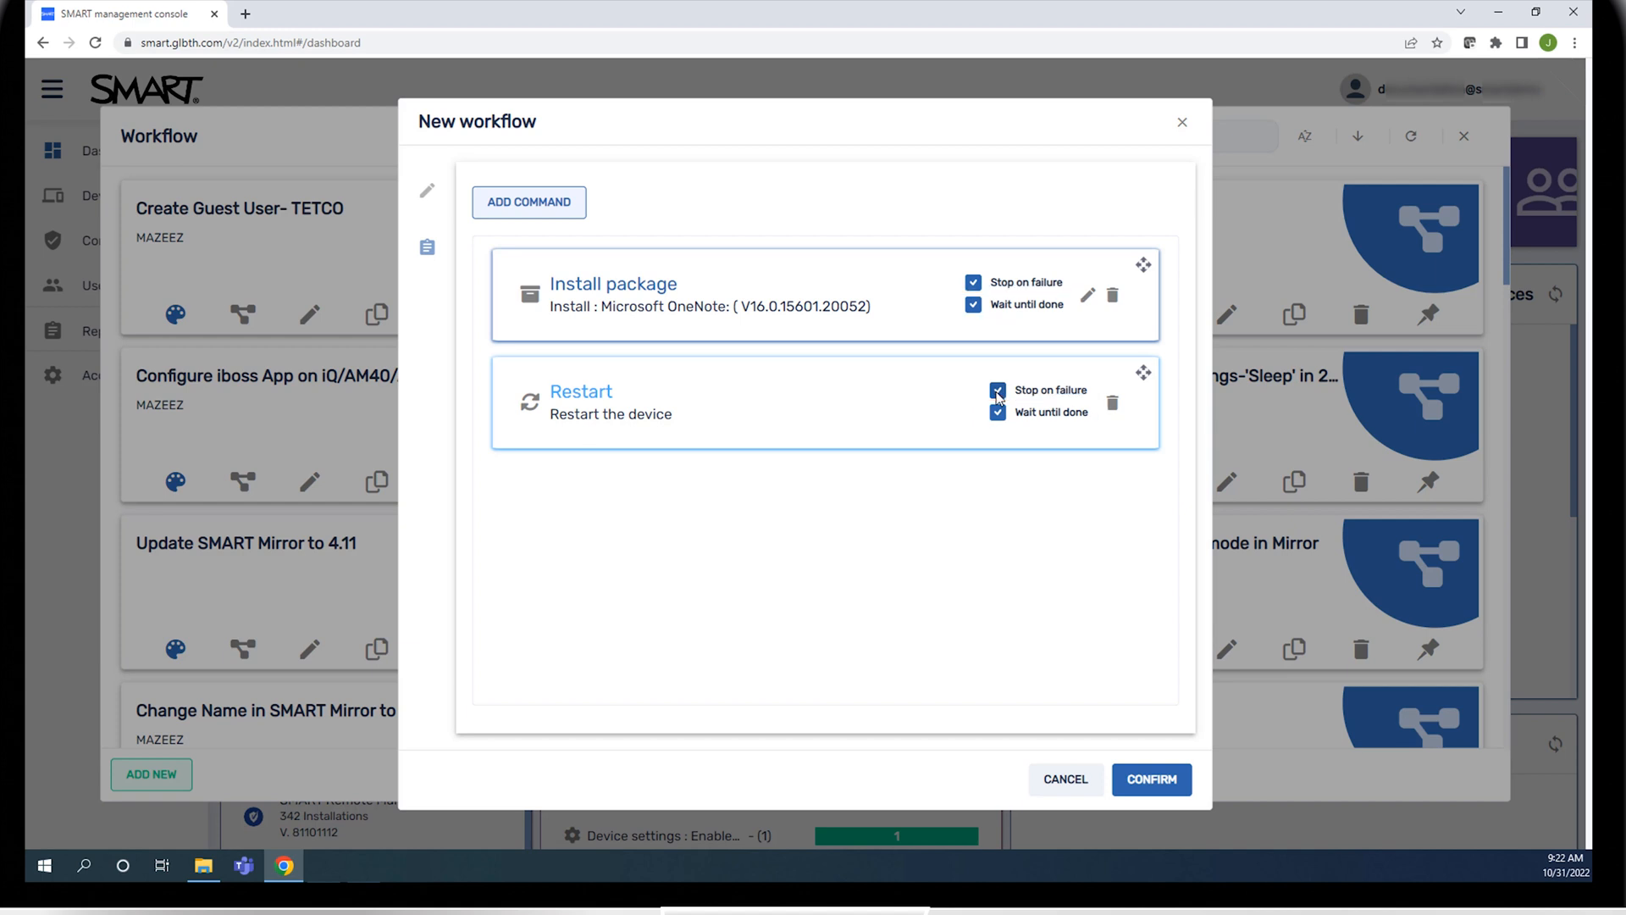
mouse_move(1142, 372)
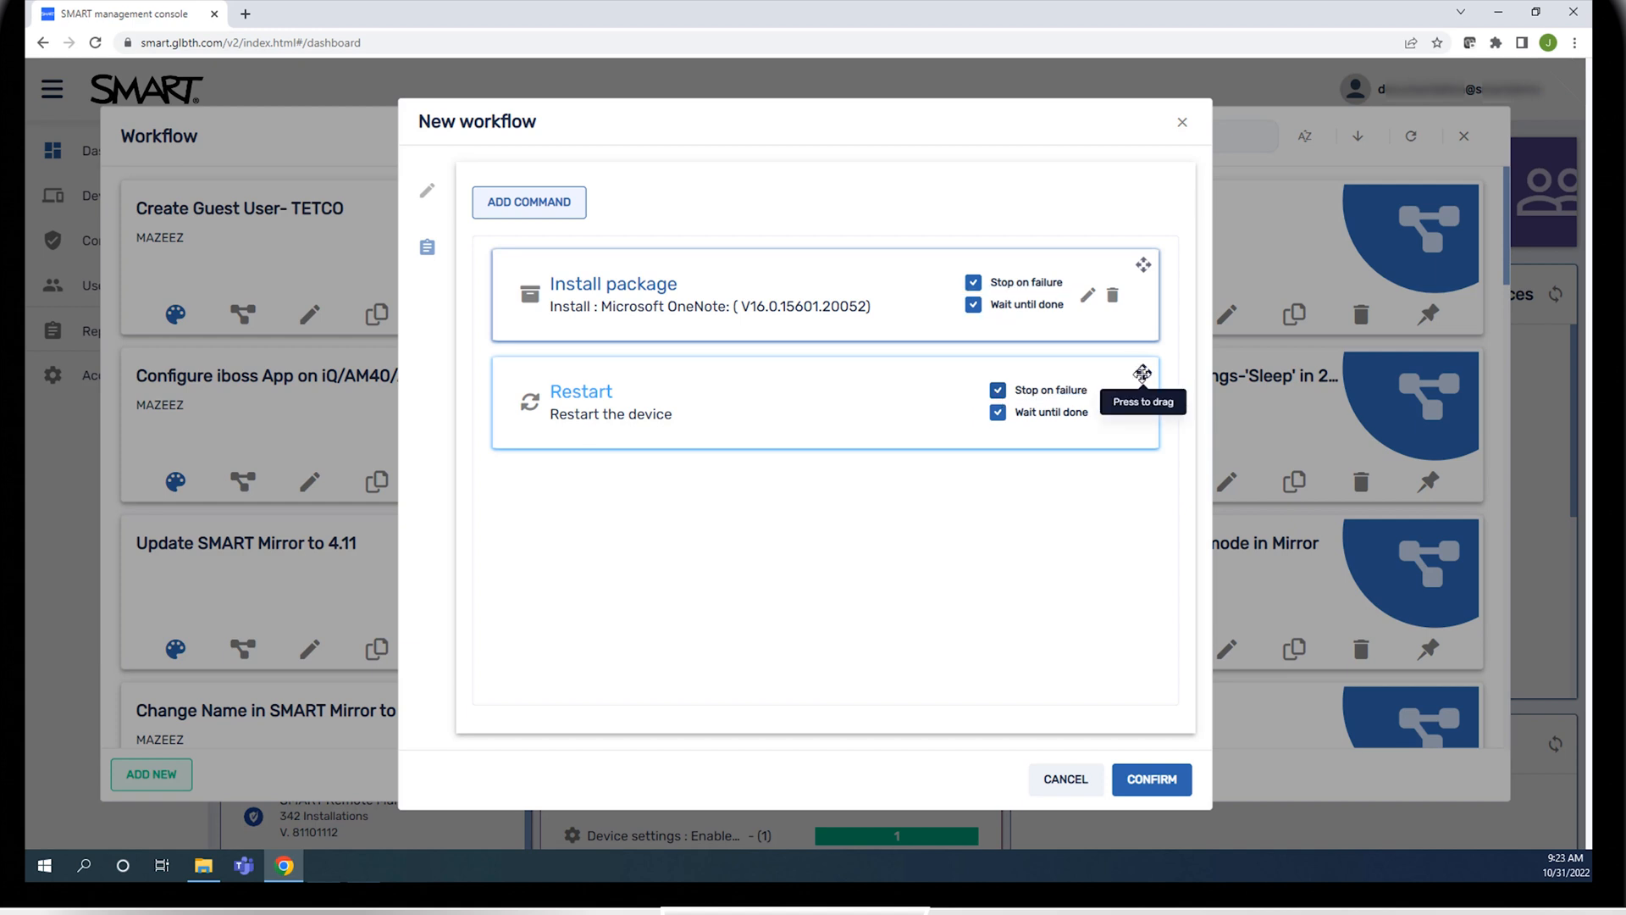
drag(1143, 372, 1143, 264)
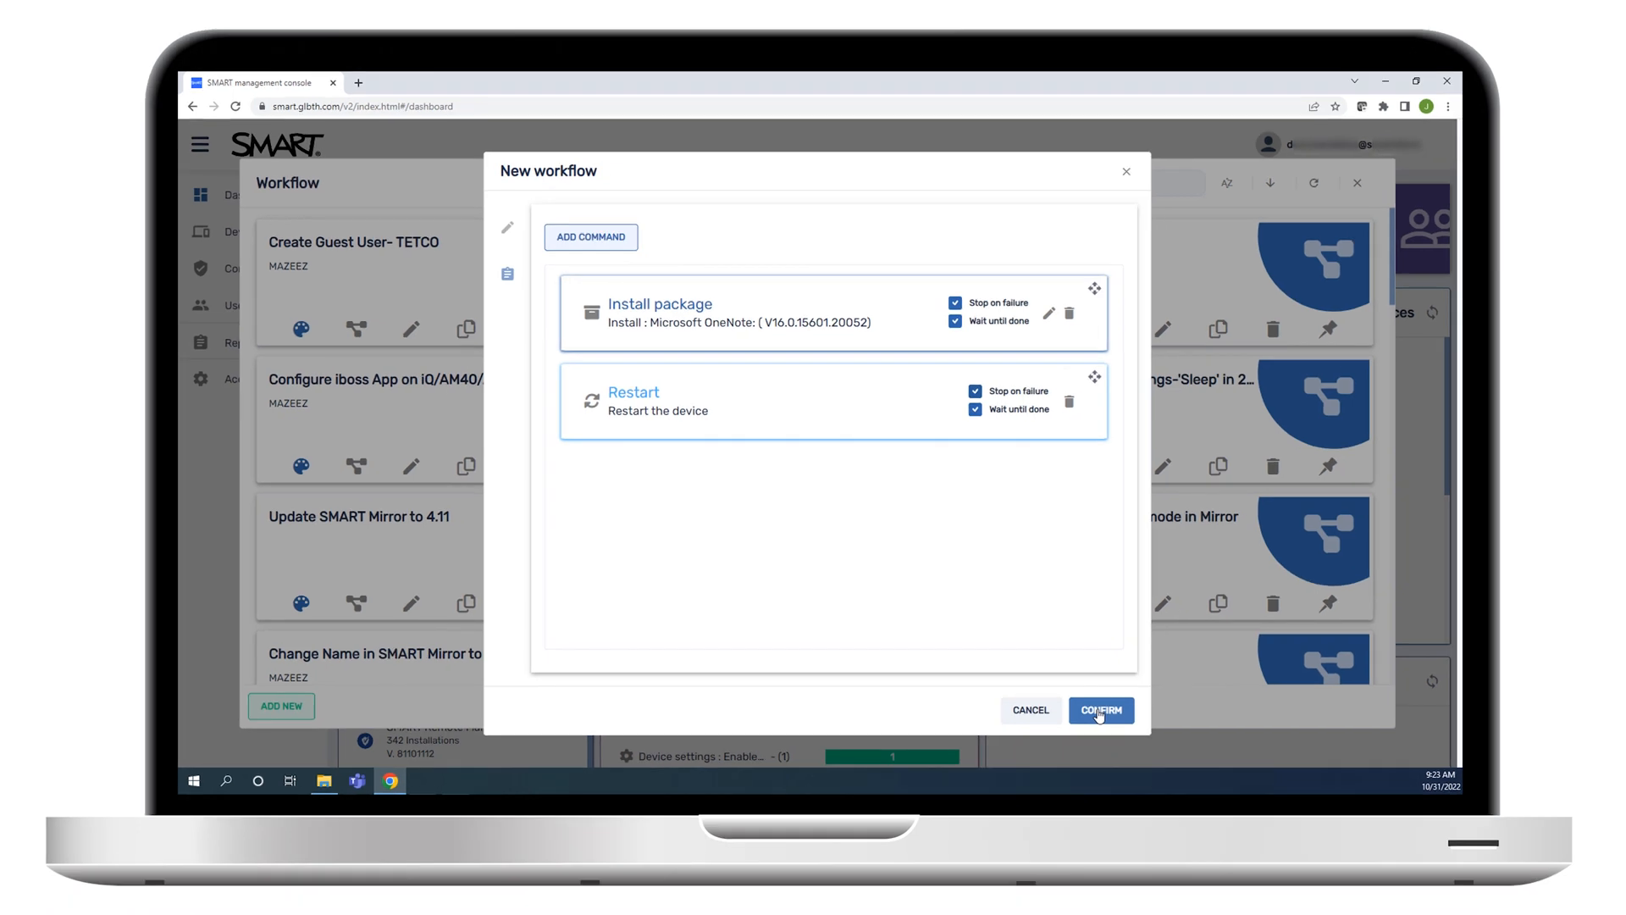
Confirm to save the workflow, close the Workflow panel and go to the Devices list
click(1101, 710)
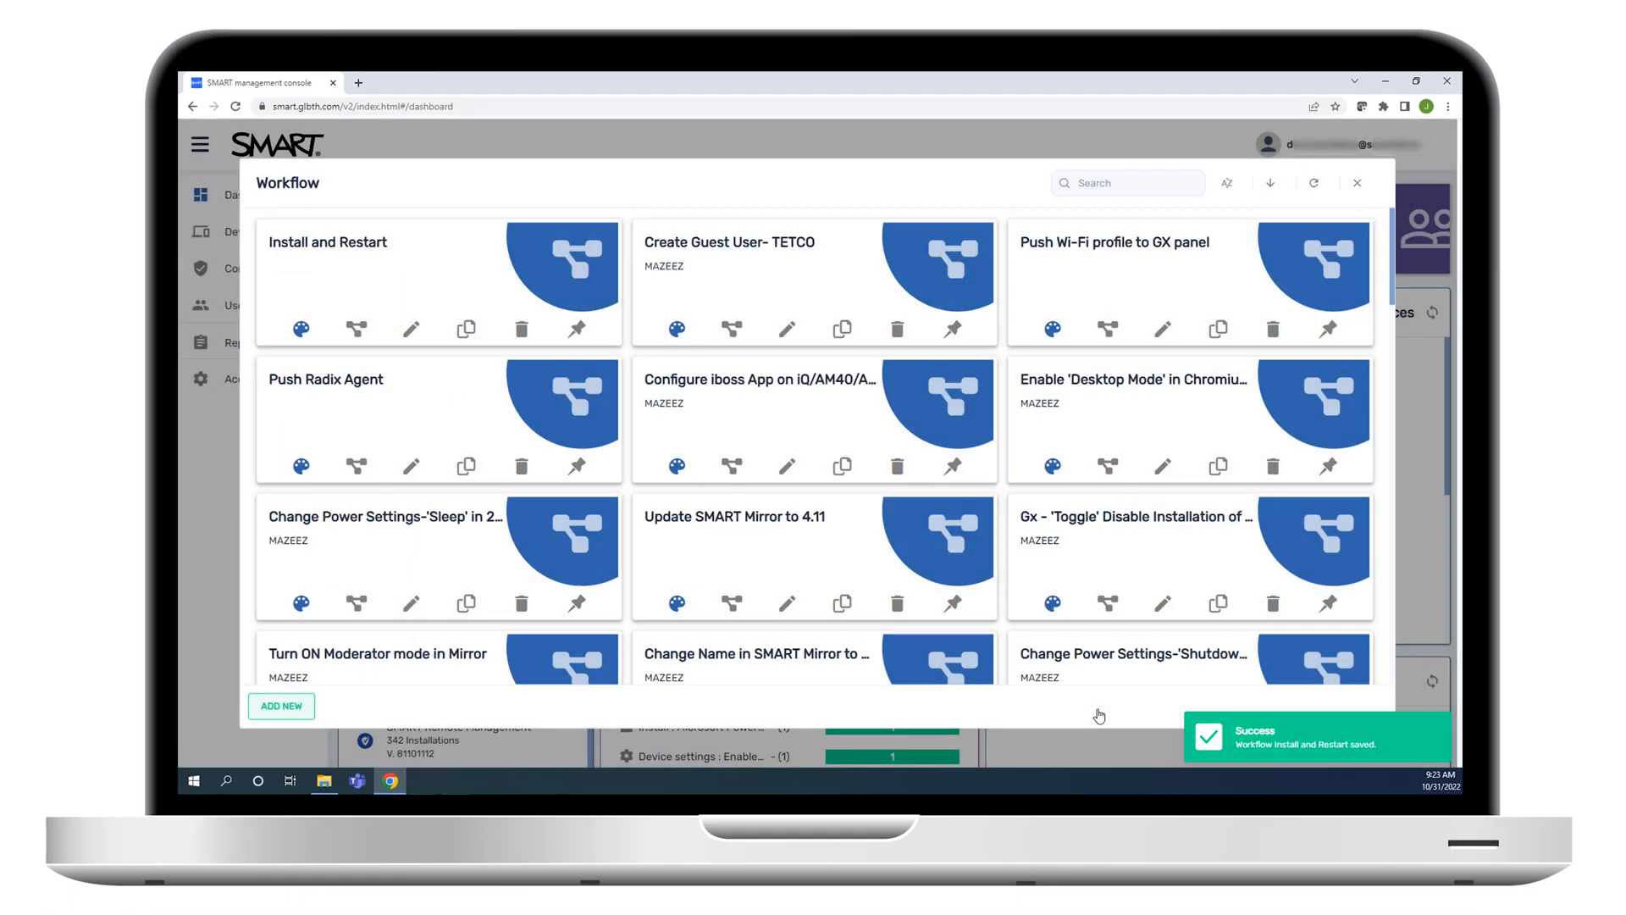
click(1356, 183)
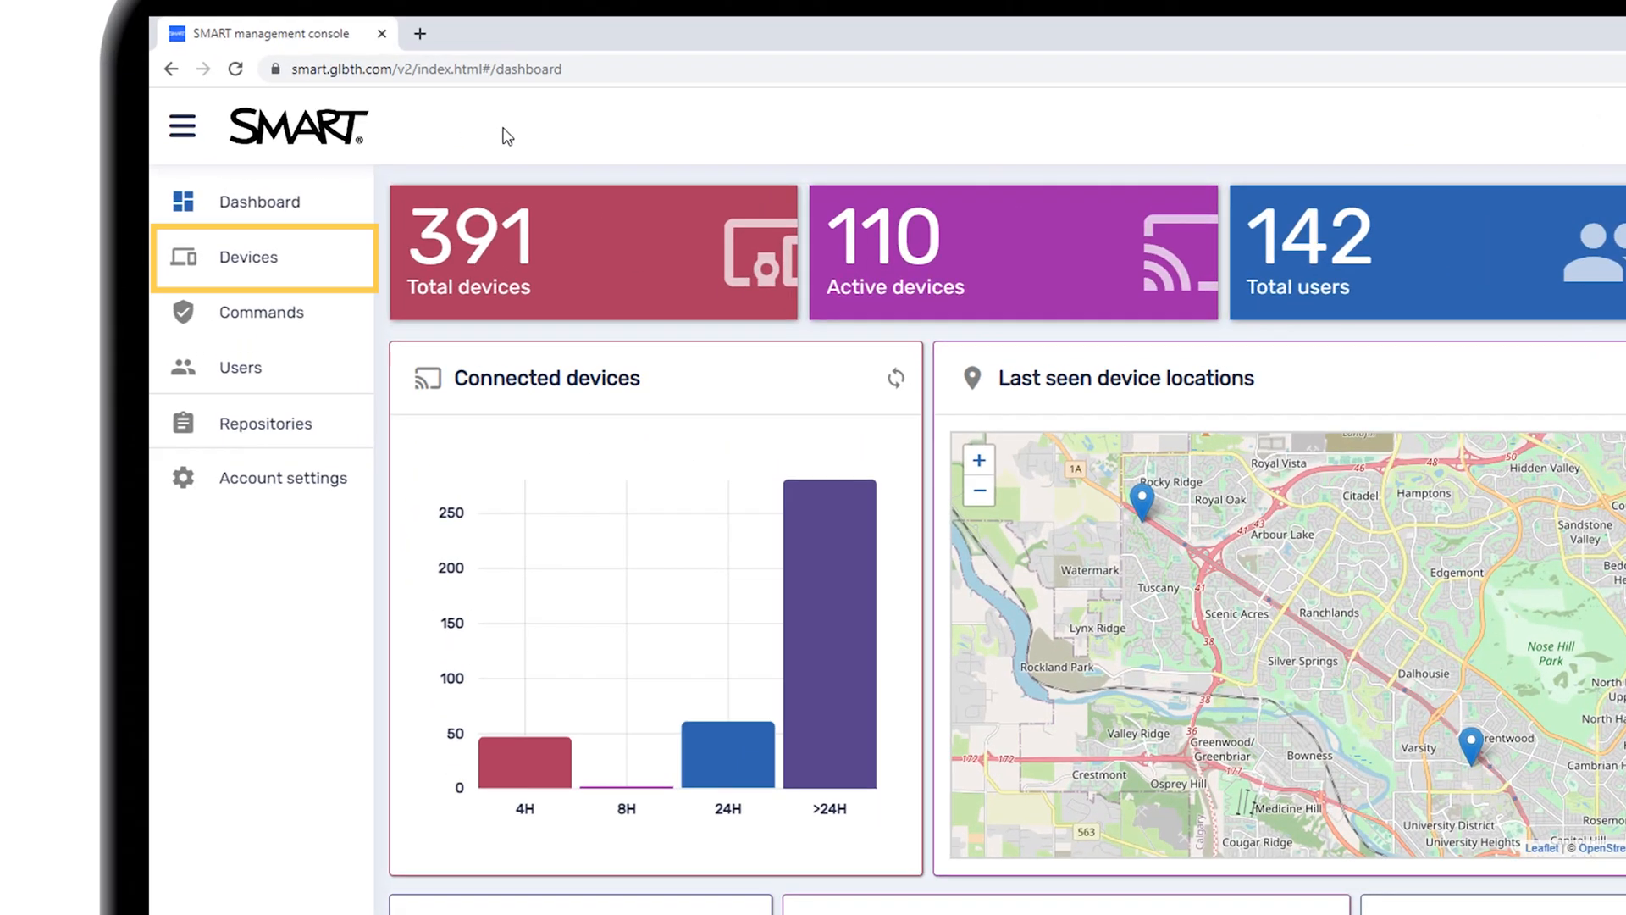
mouse_move(388, 232)
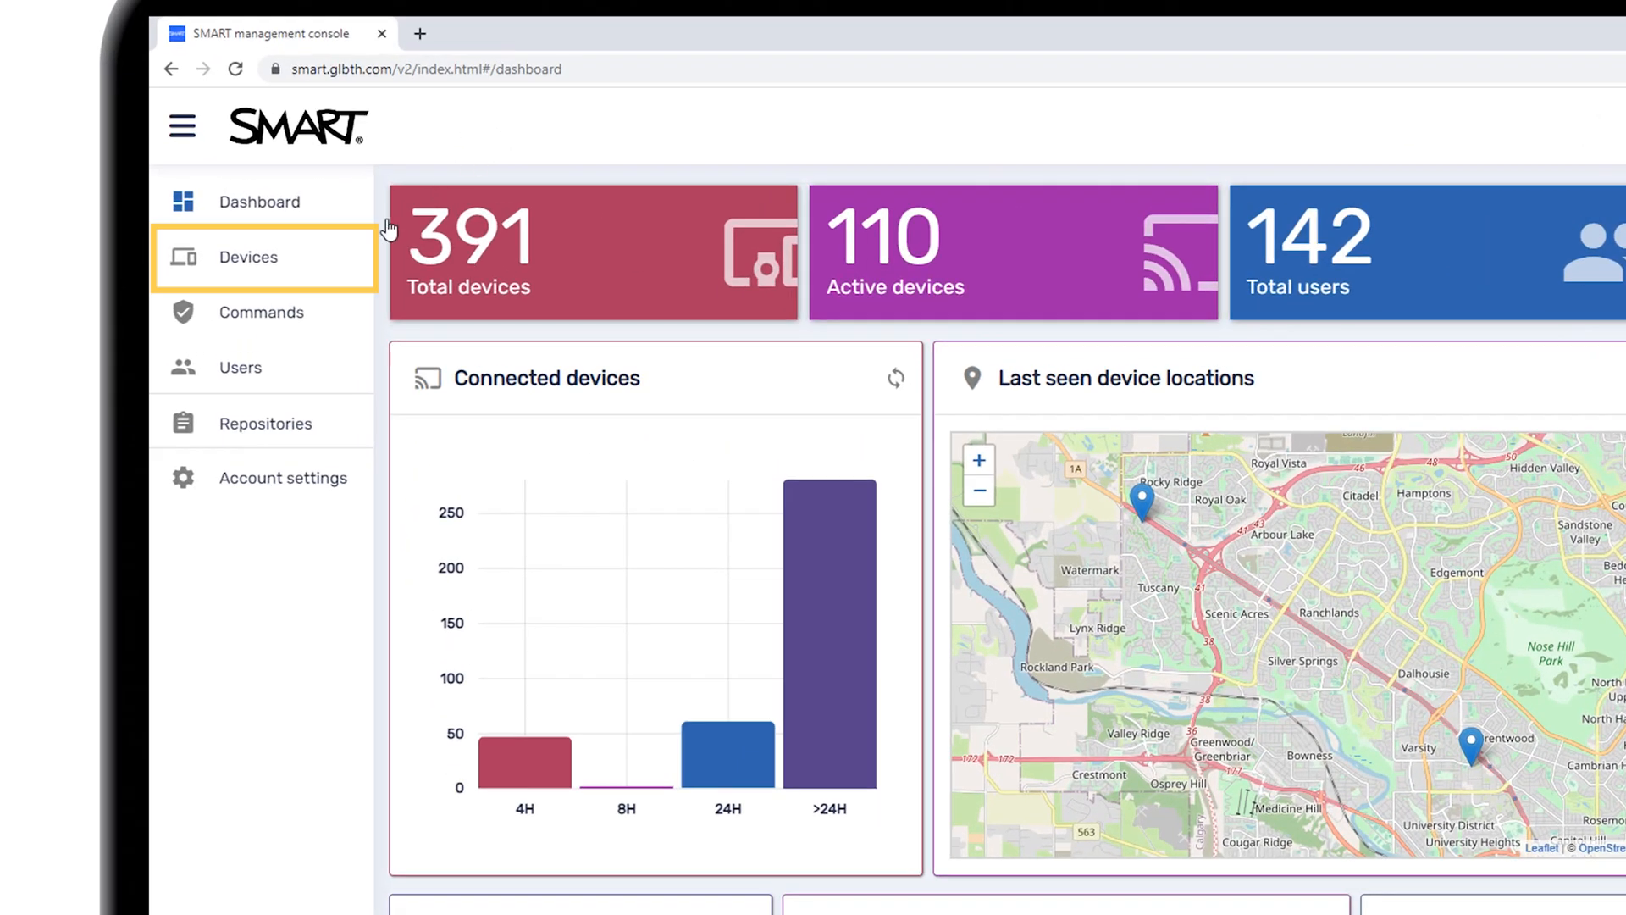
click(247, 258)
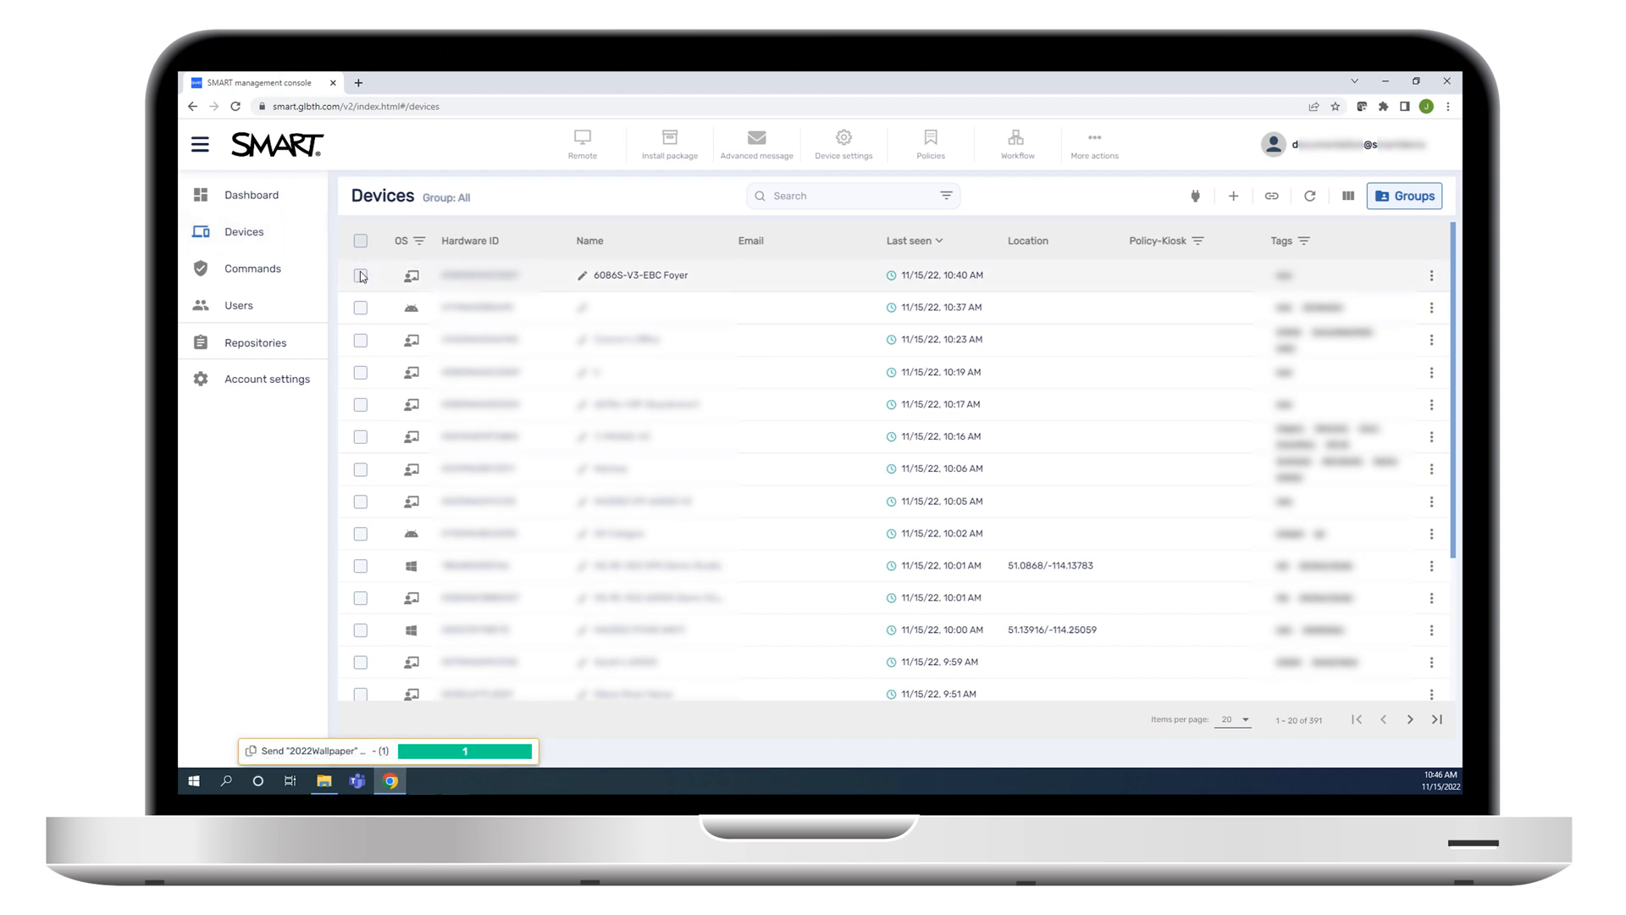
Select only the 6086S-V3-EBC Foyer device and bring up the Workflow action for it
click(359, 276)
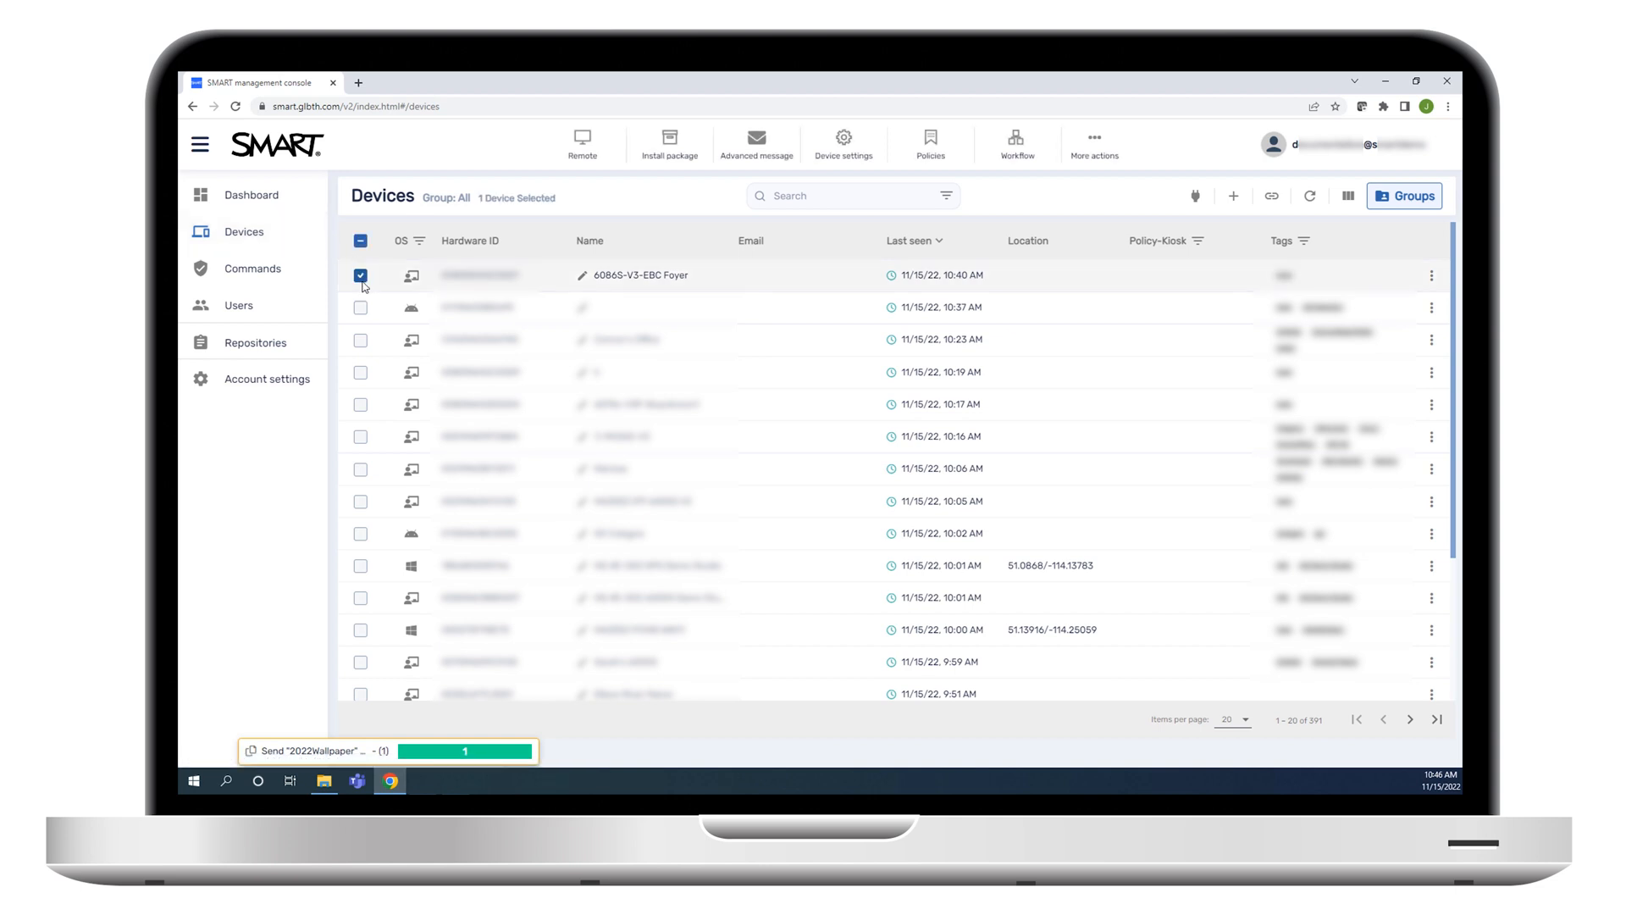
click(359, 307)
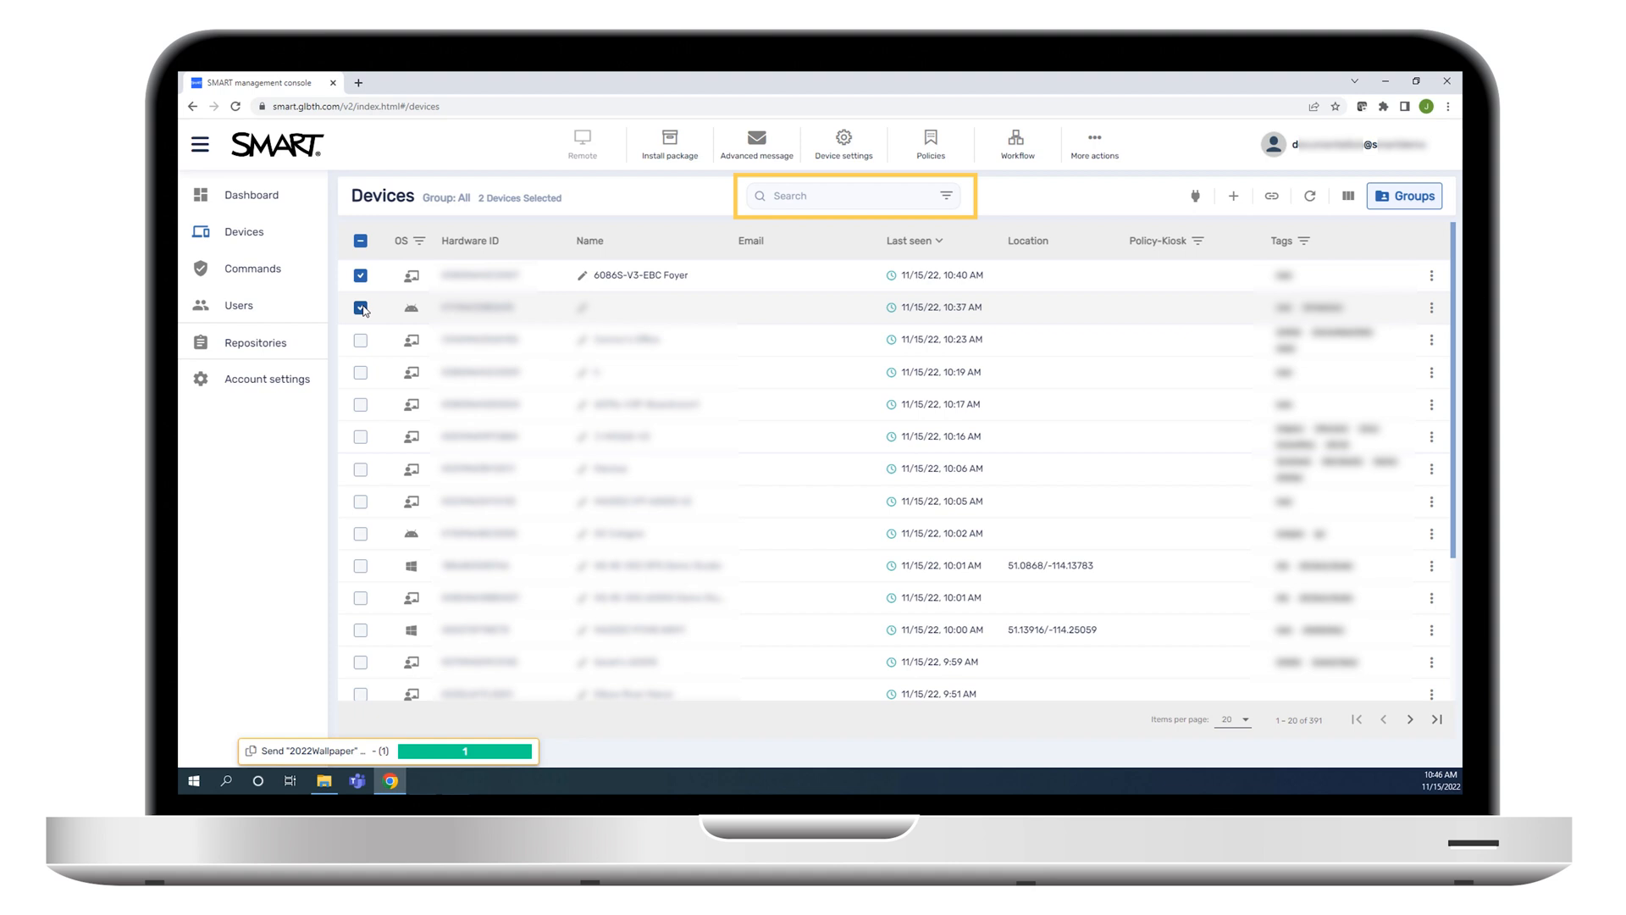
click(360, 306)
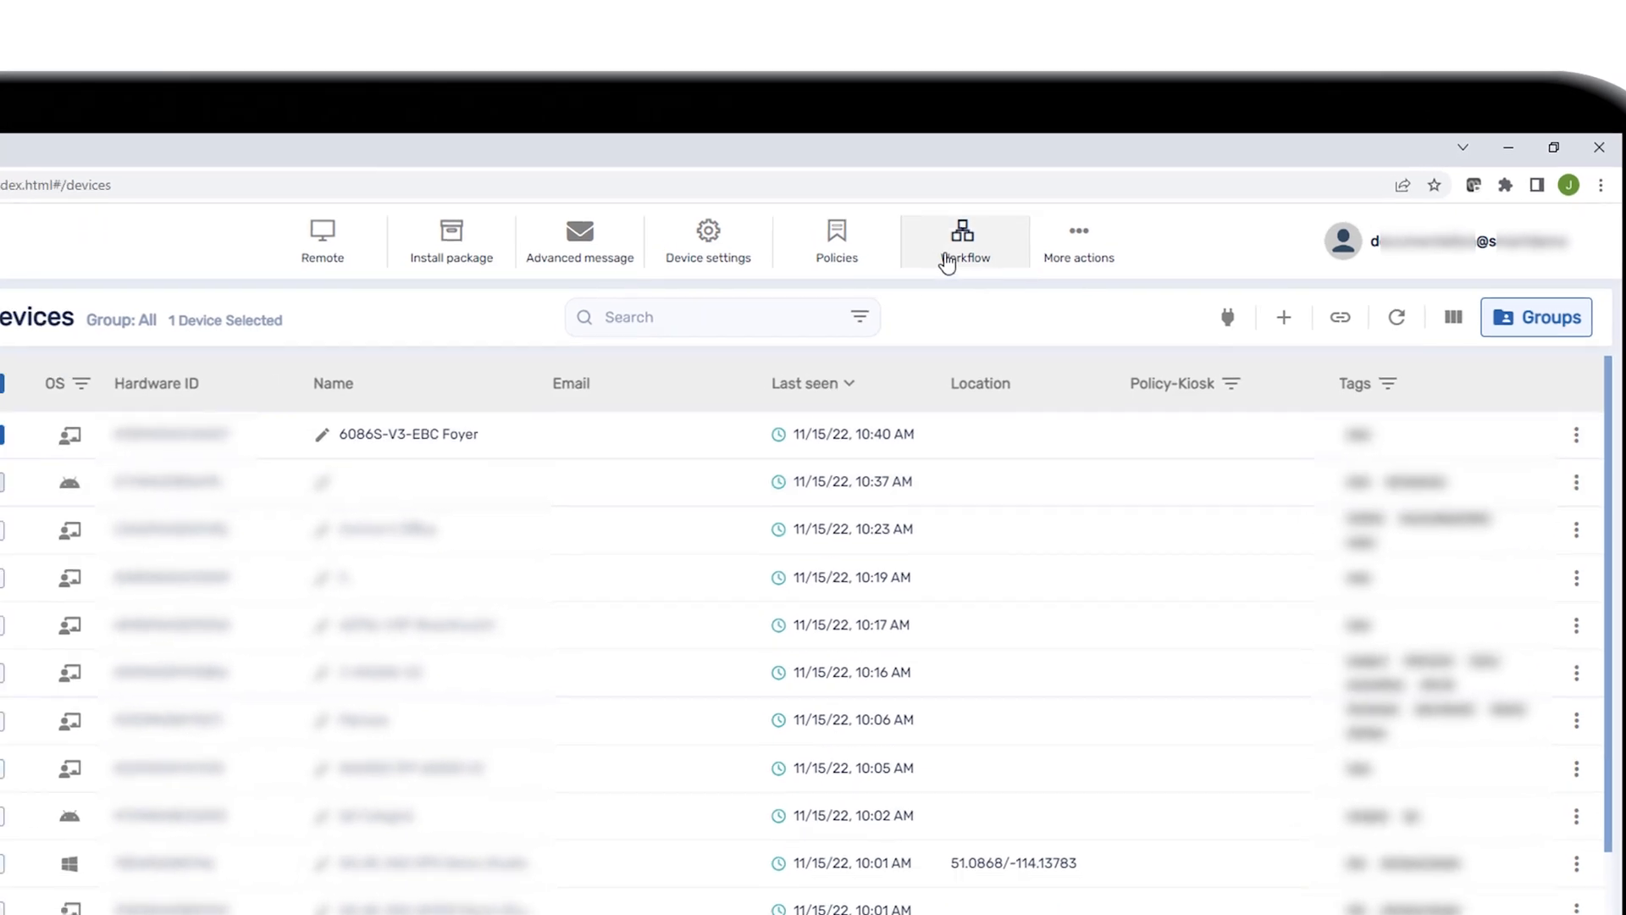
click(962, 237)
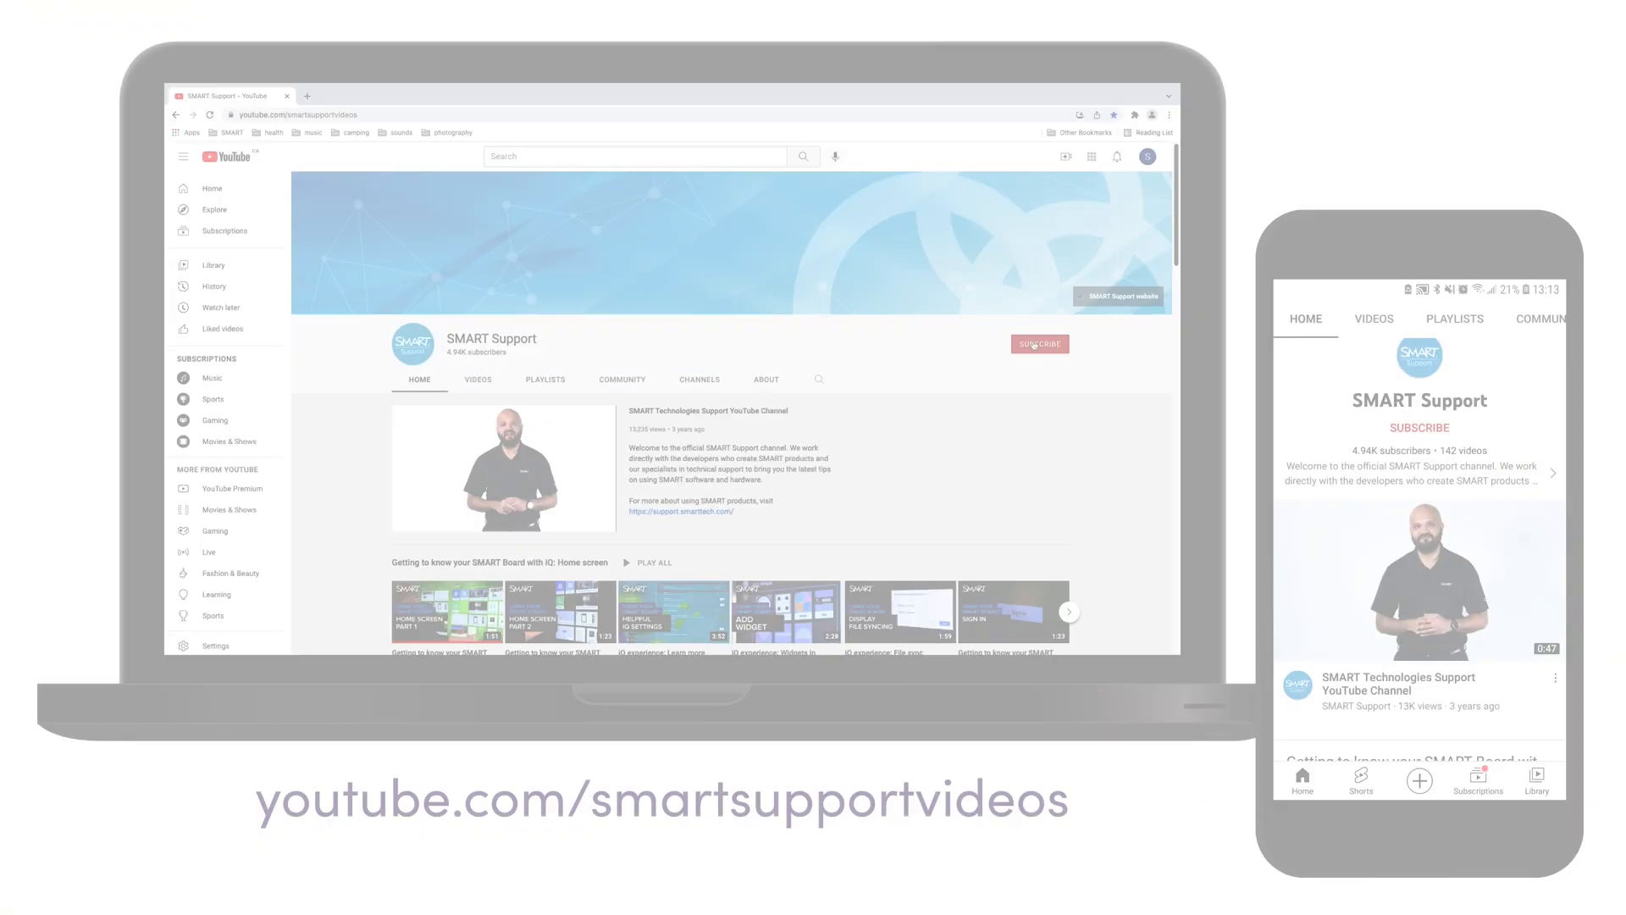
click(1040, 344)
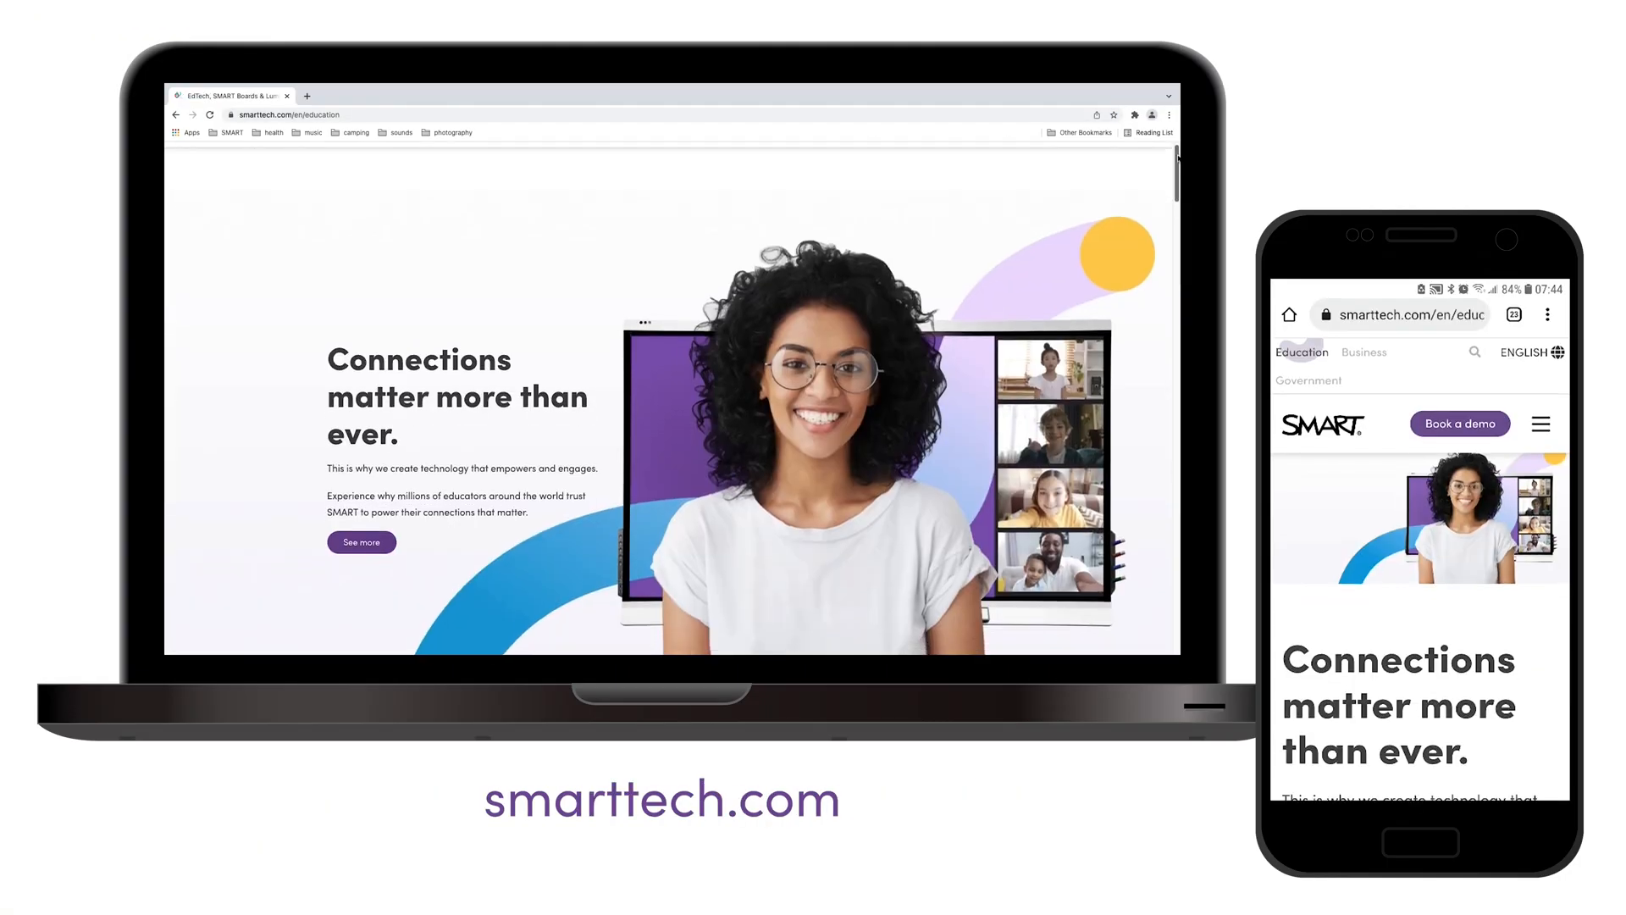
scroll(down, 3)
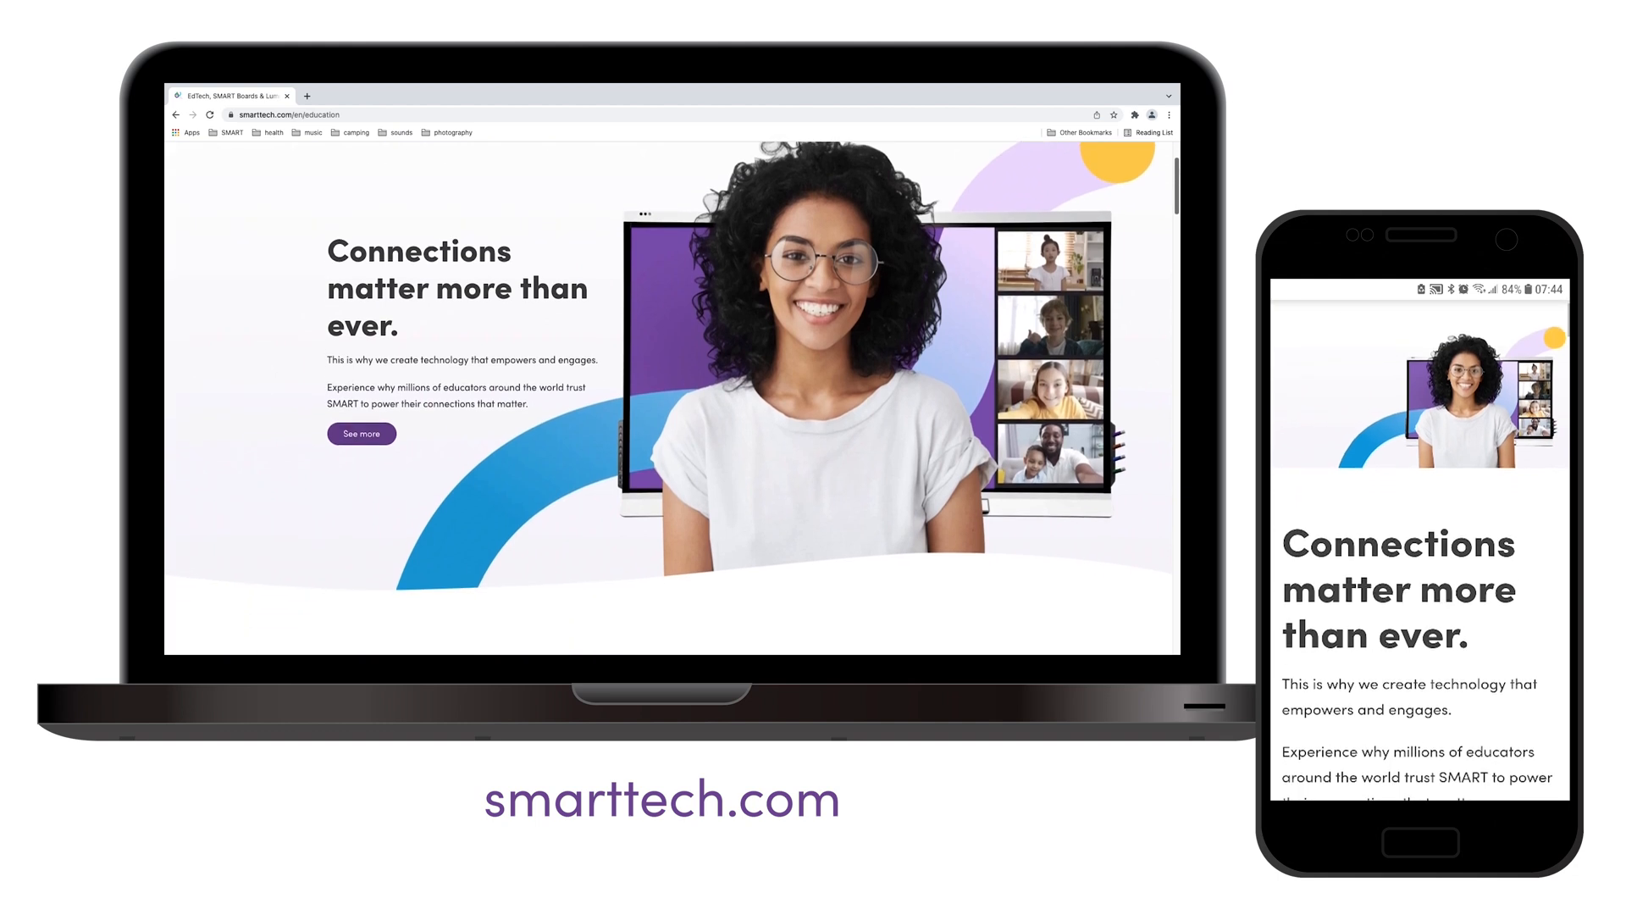